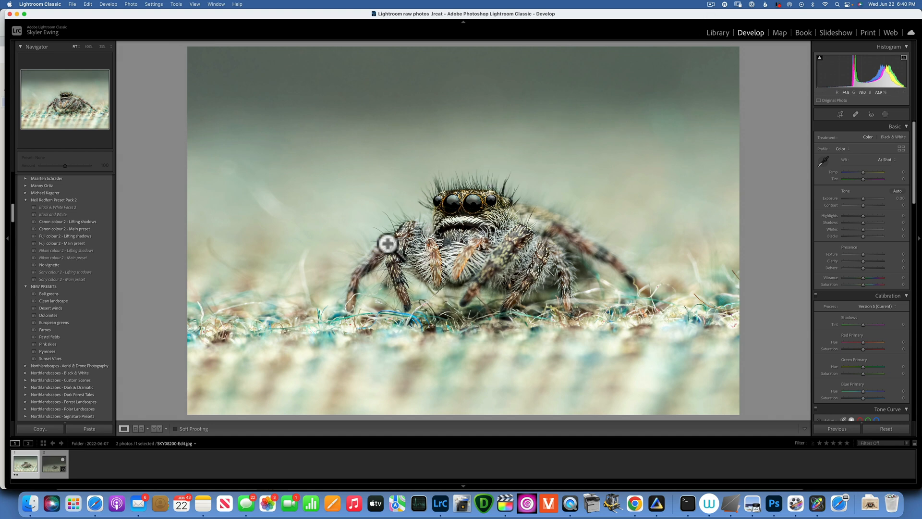
# - Select the jumping-spider photo and start a crop, briefly checking it in the Library view
pyautogui.click(52, 463)
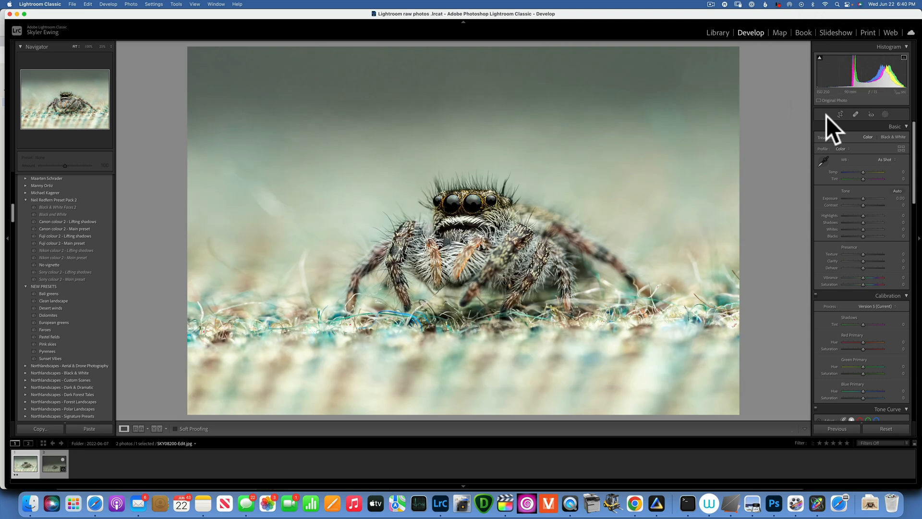
pyautogui.click(841, 114)
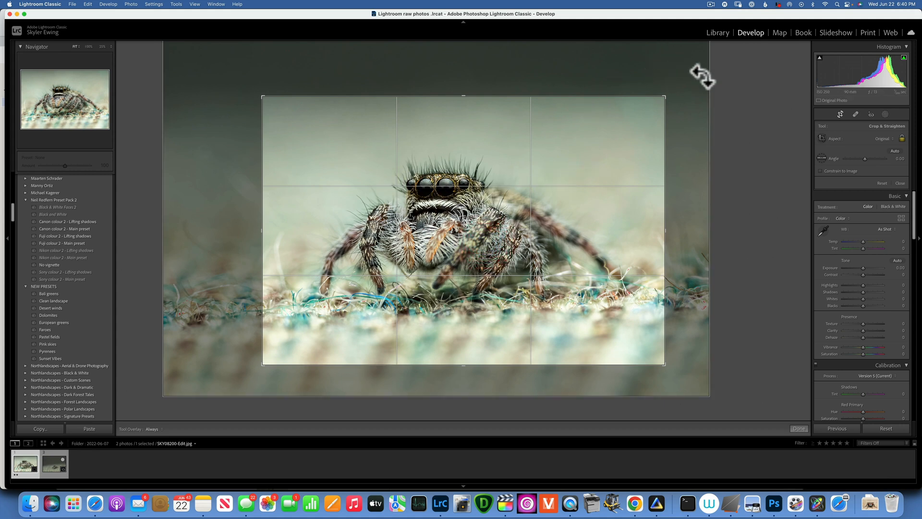
pyautogui.moveTo(718, 44)
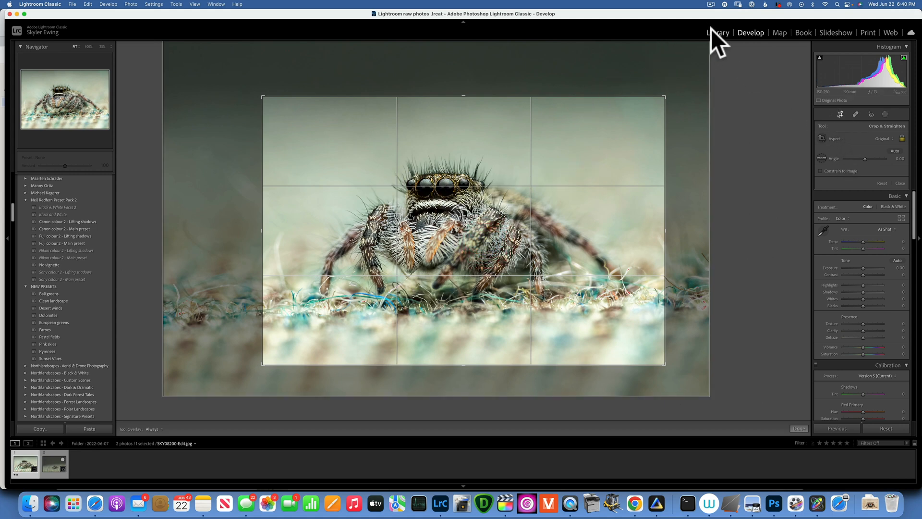
pyautogui.click(716, 33)
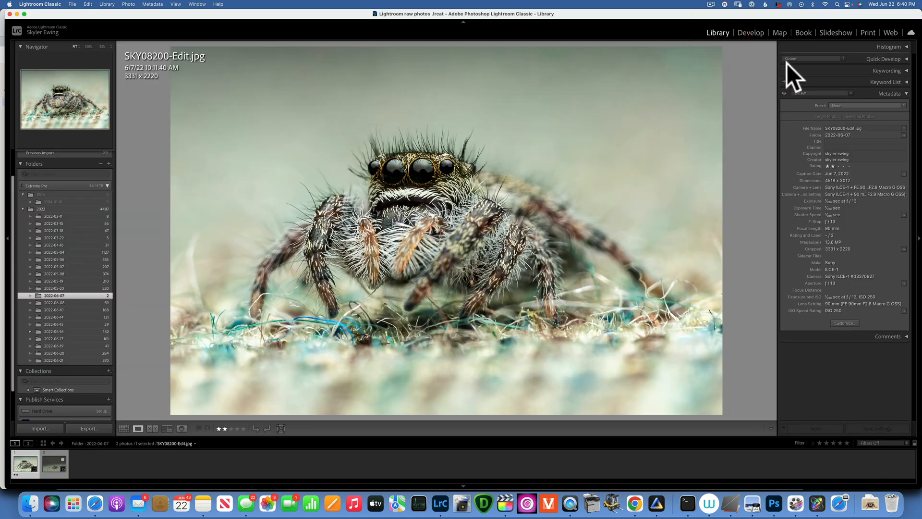
pyautogui.click(751, 33)
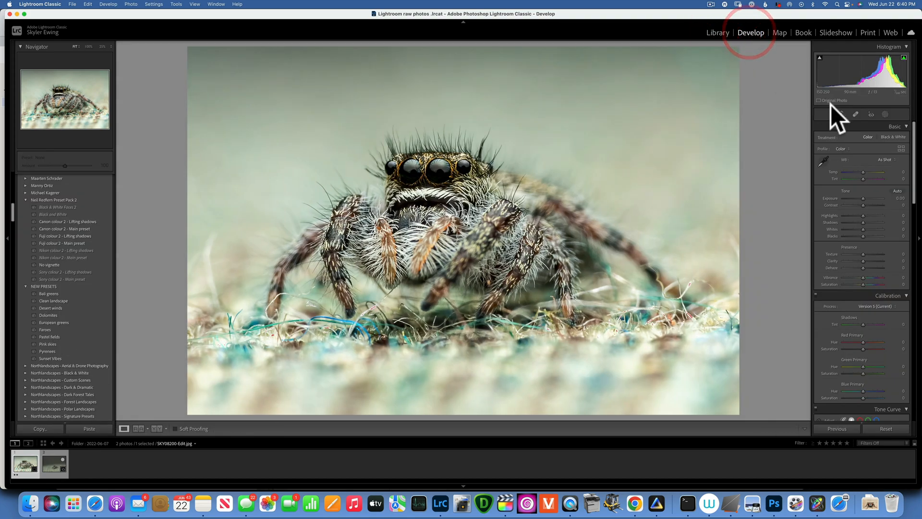
# - Crop the photo to a new aspect ratio framing the spider and confirm with Done
pyautogui.click(839, 115)
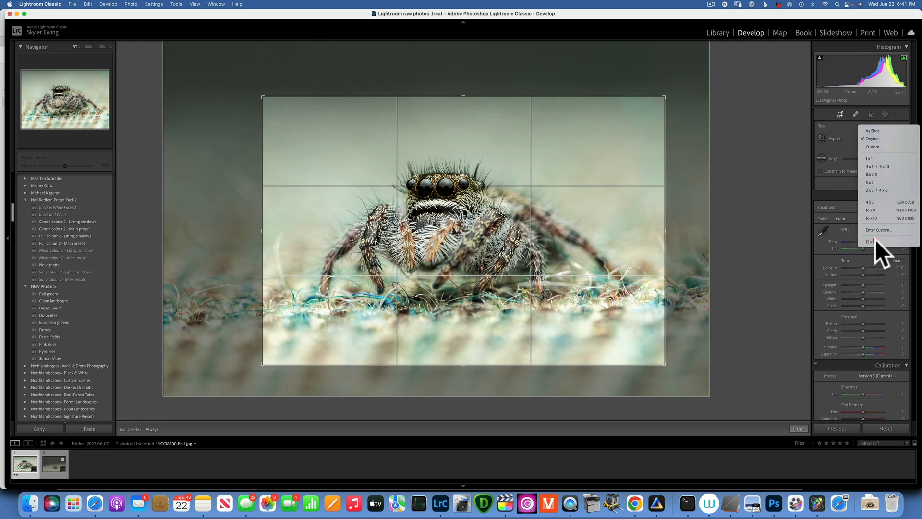
pyautogui.click(872, 242)
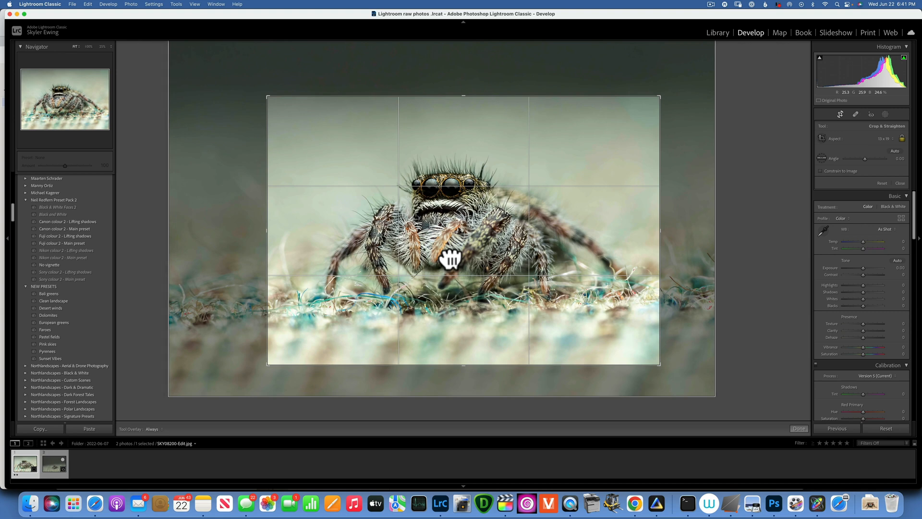
pyautogui.click(798, 427)
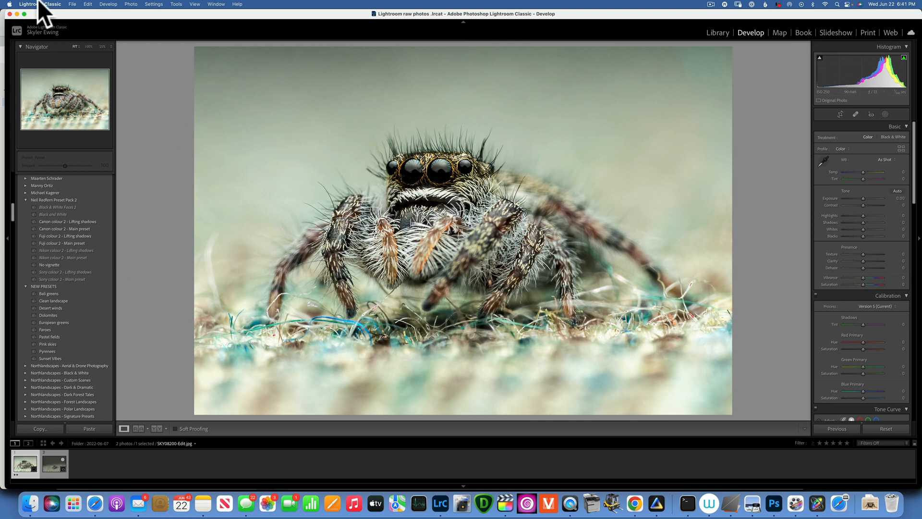
# - Send a copy with Lightroom adjustments to Topaz Gigapixel AI via Photo > Edit In
pyautogui.click(130, 4)
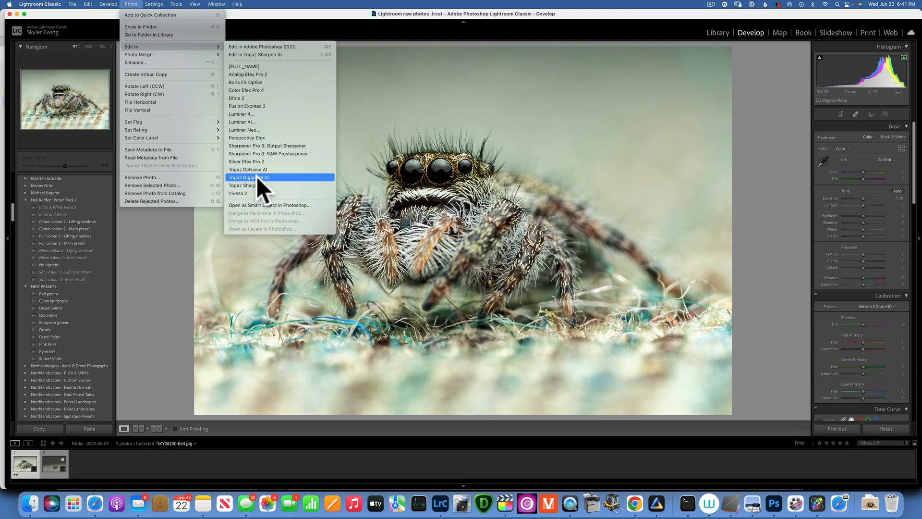
pyautogui.click(247, 177)
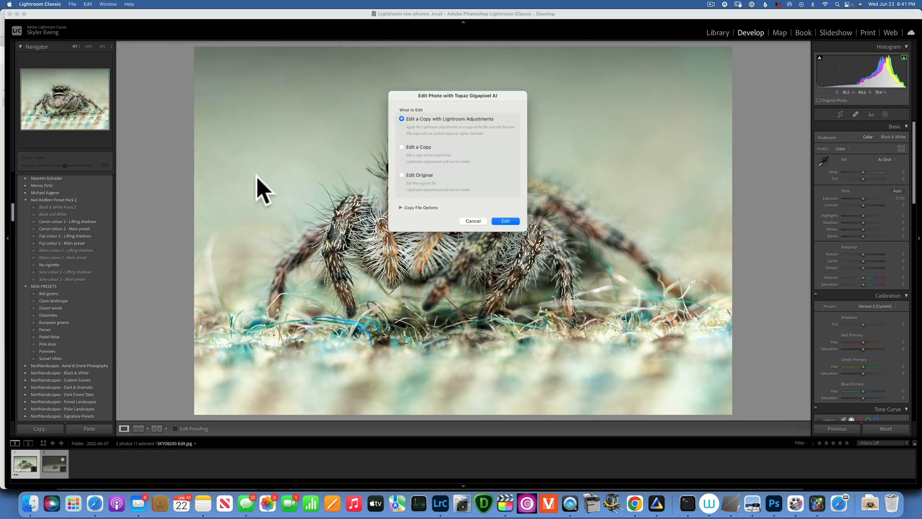
pyautogui.click(504, 221)
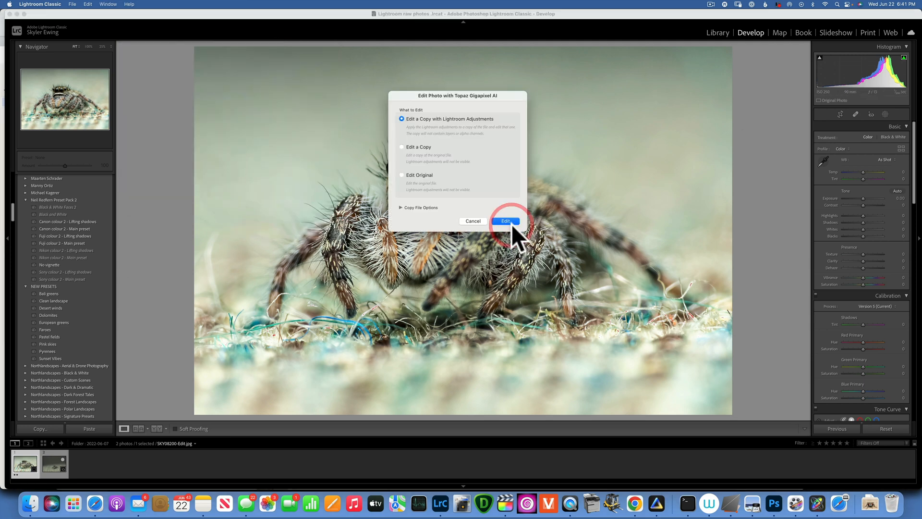
pyautogui.click(505, 220)
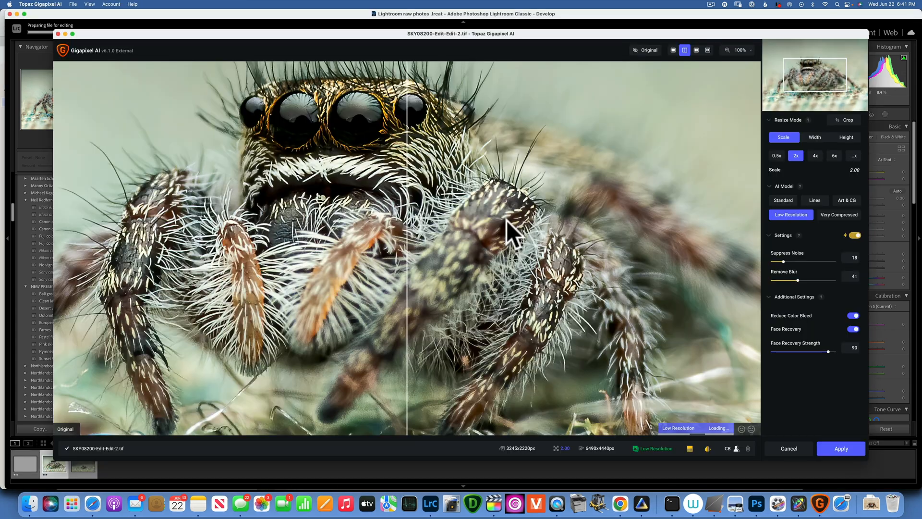
pyautogui.moveTo(522, 95)
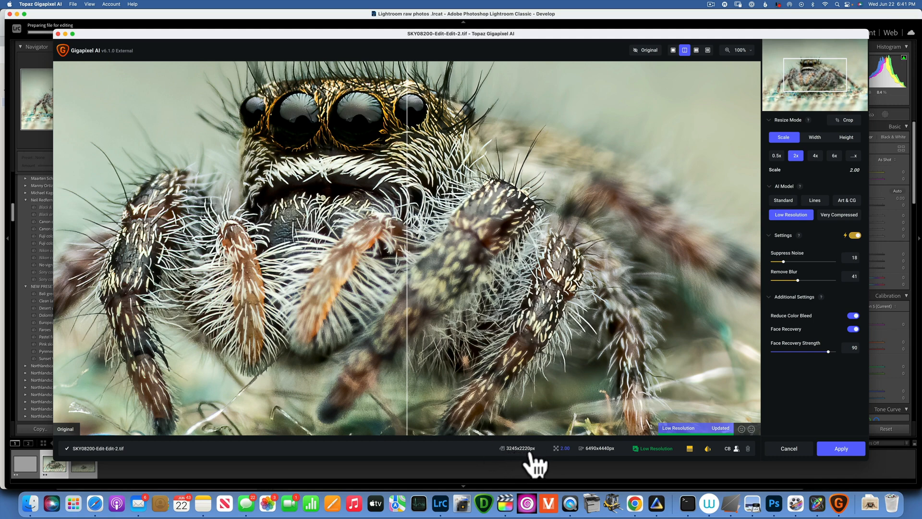
pyautogui.moveTo(565, 461)
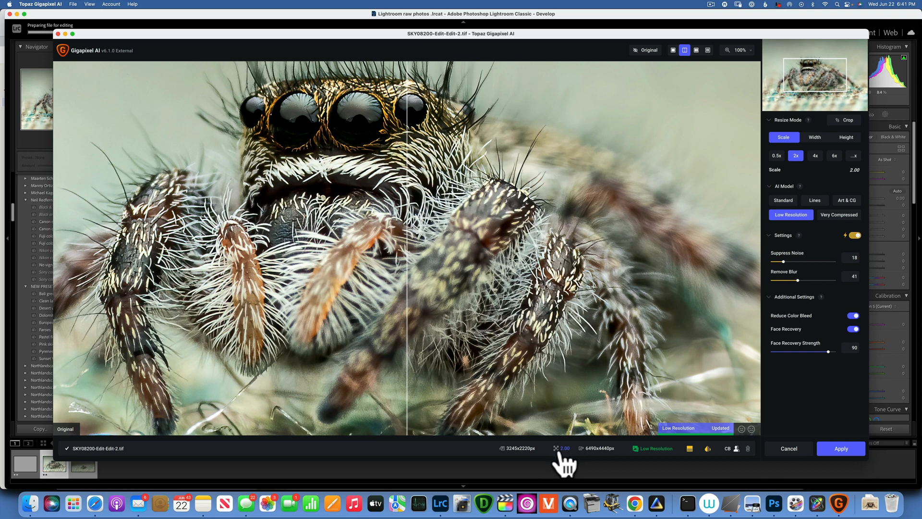
pyautogui.moveTo(599, 465)
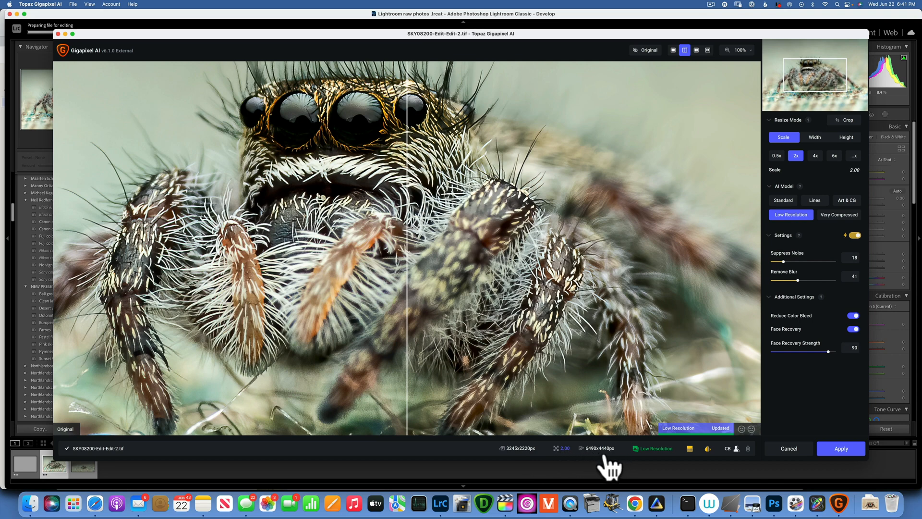
pyautogui.moveTo(608, 429)
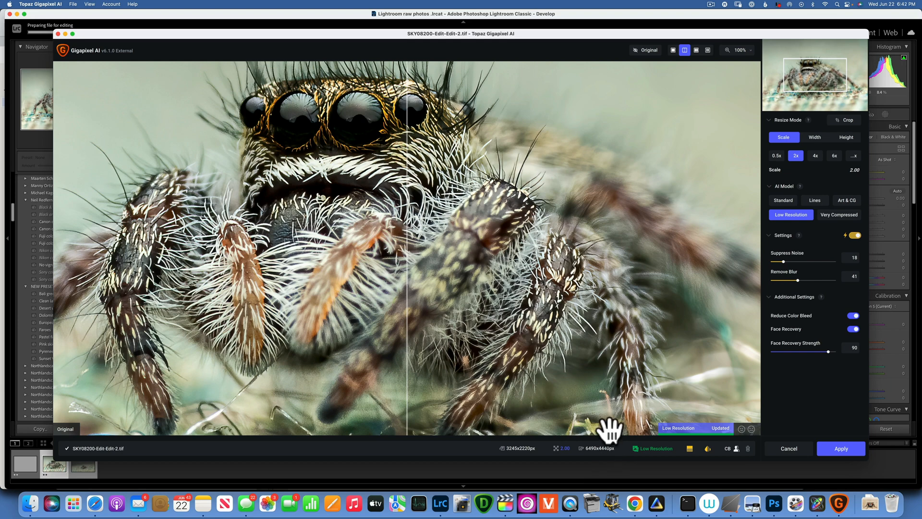
pyautogui.moveTo(458, 168)
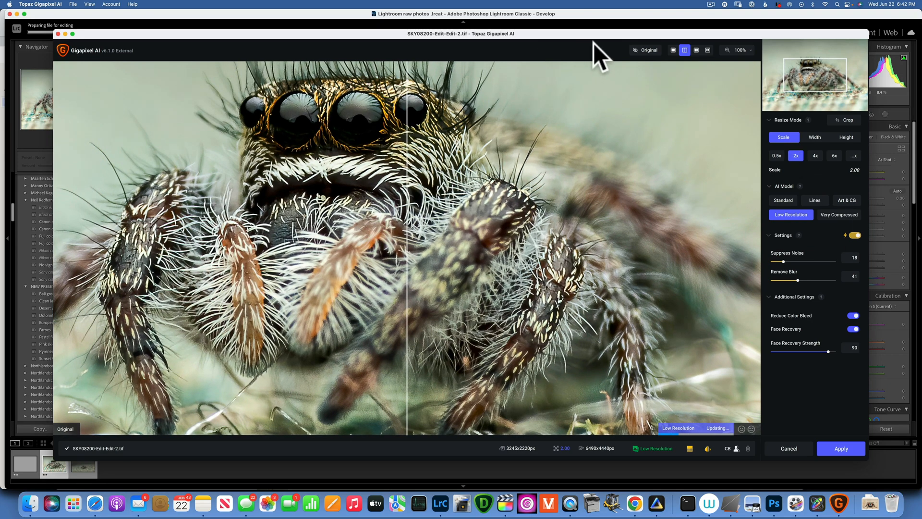
# - Toggle the original against the 2x upscale, then view them in split and side-by-side modes
pyautogui.click(646, 50)
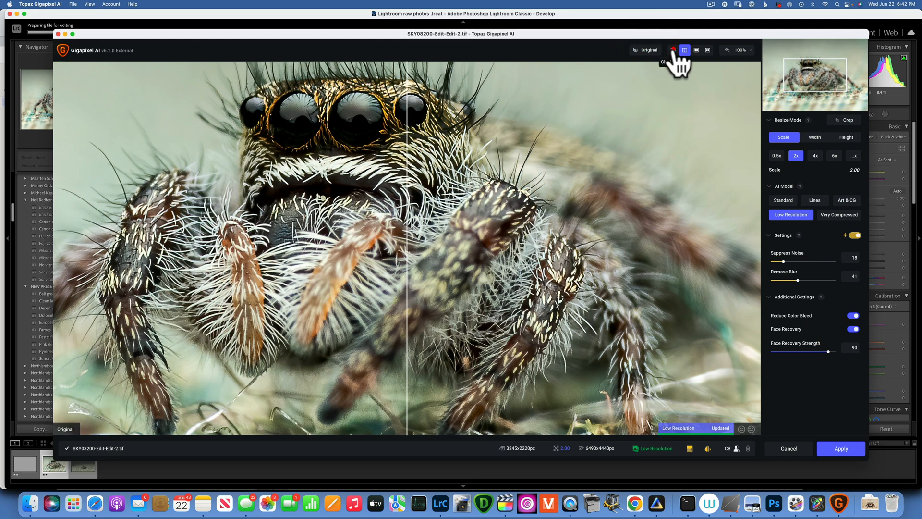
pyautogui.click(645, 50)
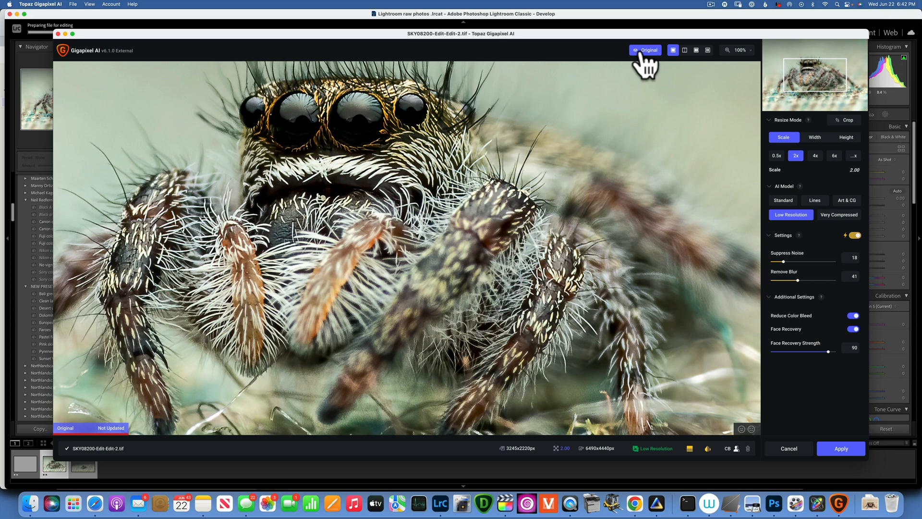
pyautogui.click(645, 50)
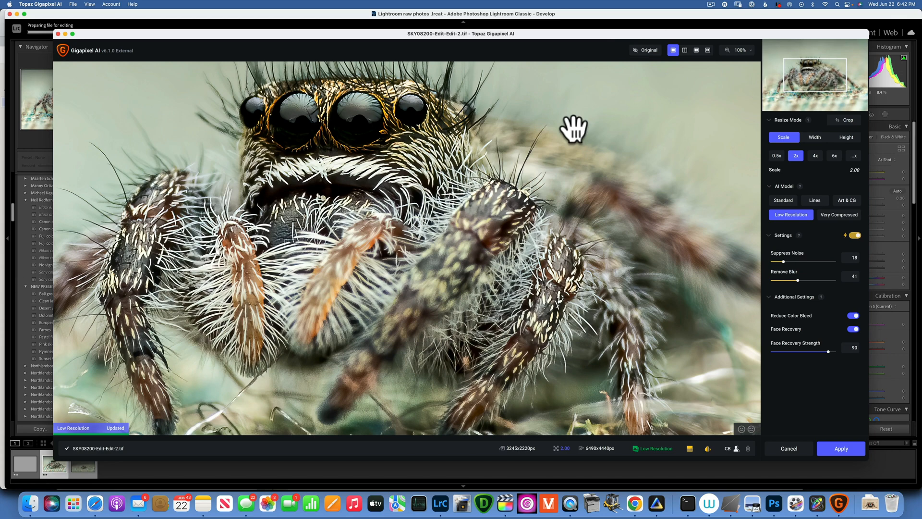
pyautogui.moveTo(582, 141)
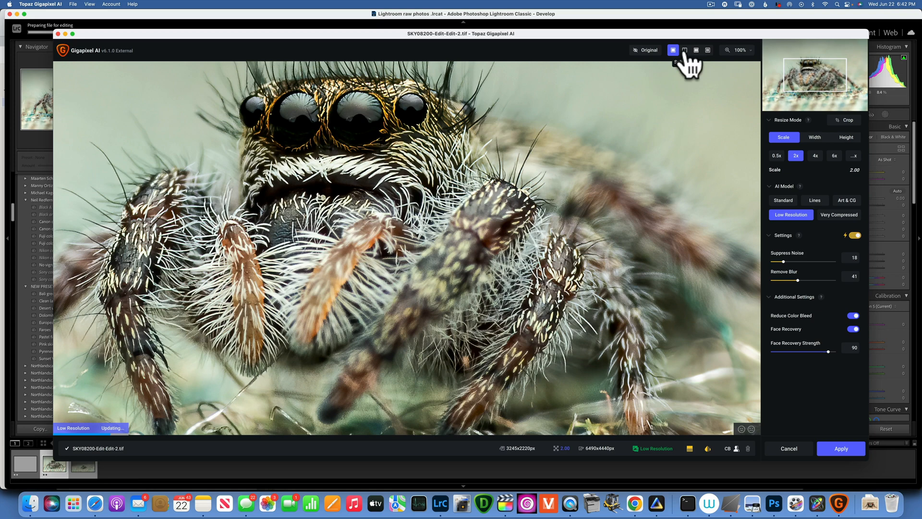
pyautogui.click(683, 50)
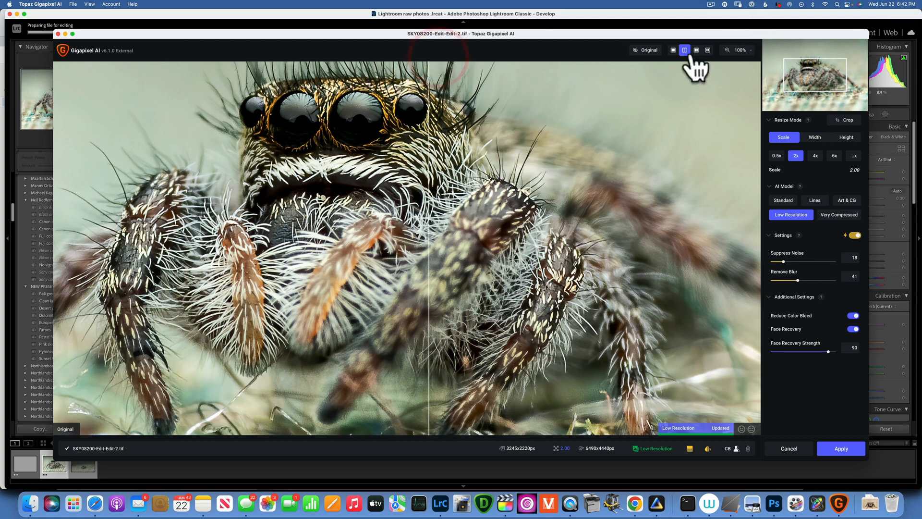
pyautogui.click(695, 50)
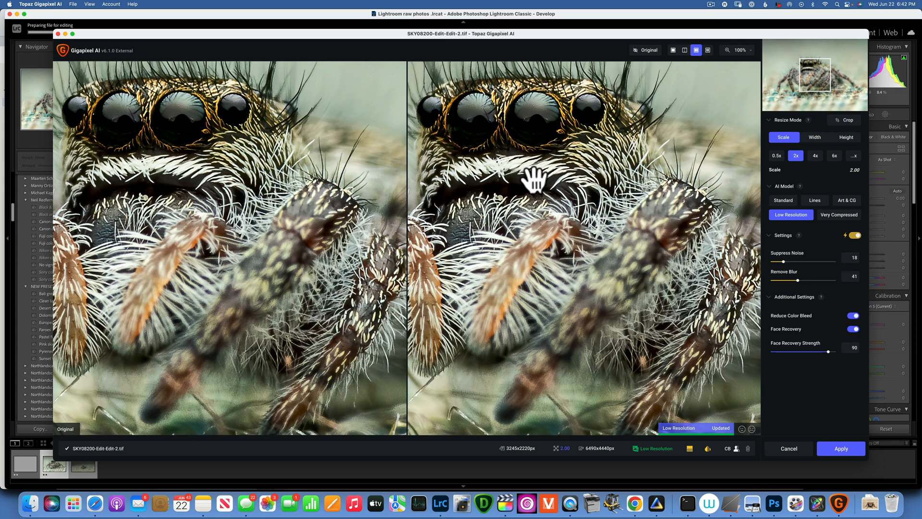
pyautogui.moveTo(599, 71)
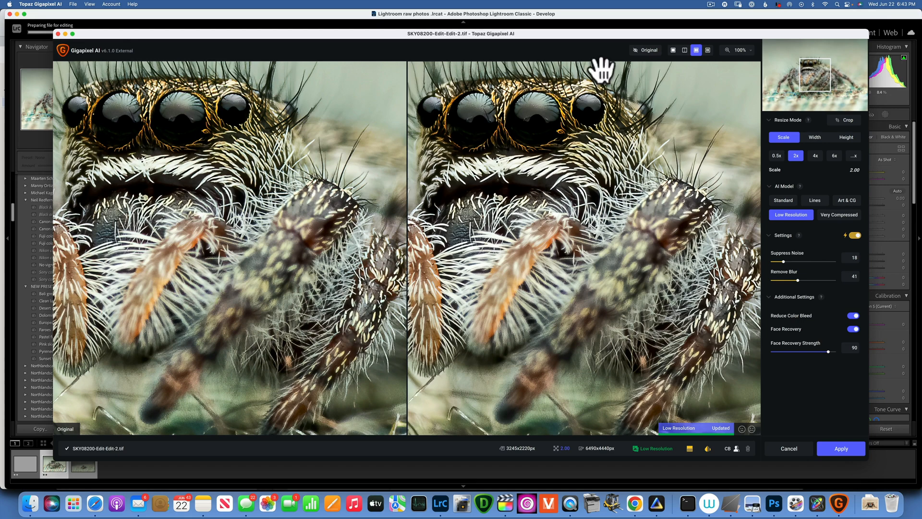
# - Compare four AI models at once, flipping between the Art & CG and Low Resolution previews
pyautogui.click(708, 50)
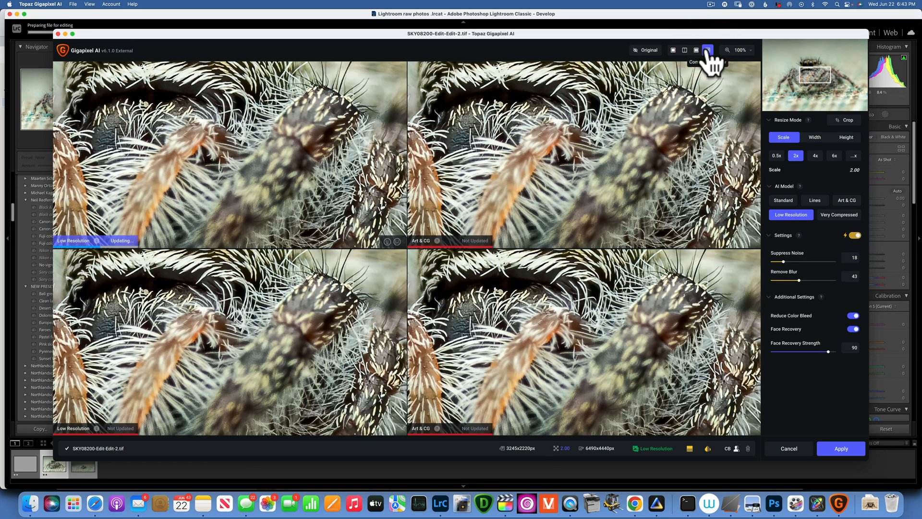
pyautogui.click(847, 200)
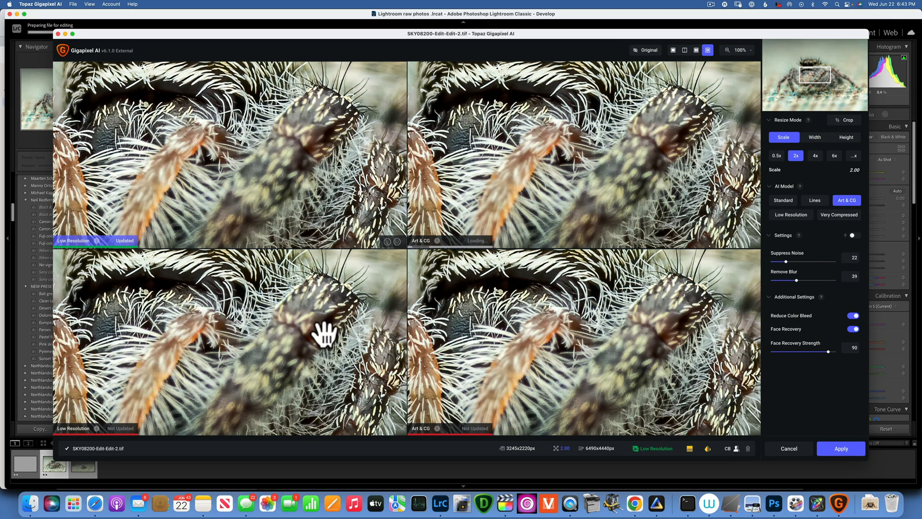
pyautogui.click(790, 215)
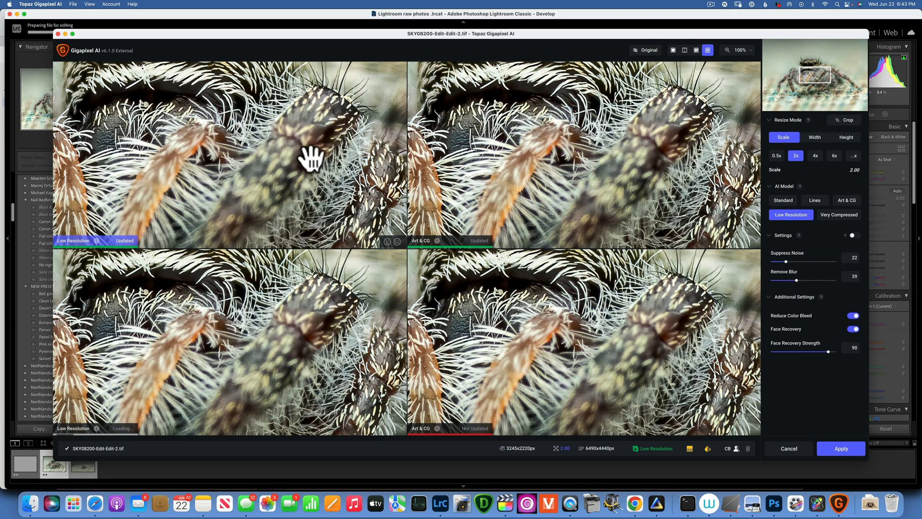
pyautogui.click(846, 199)
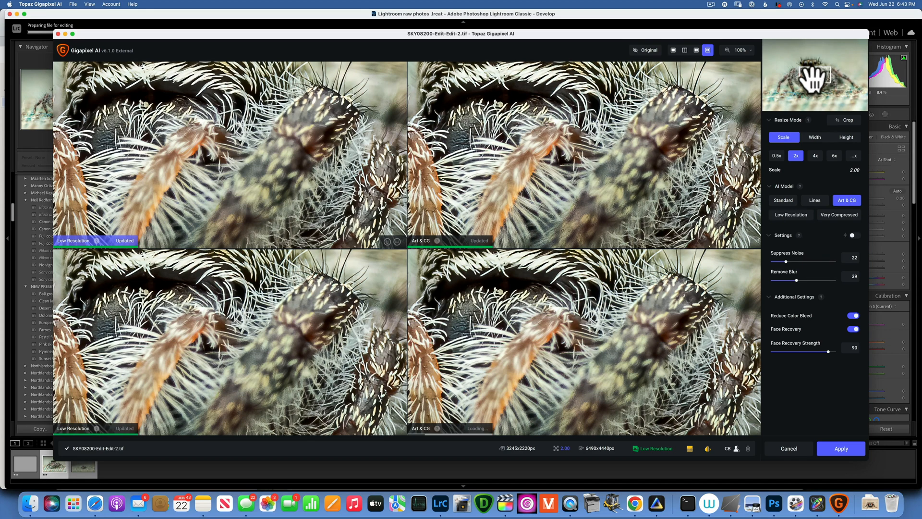
pyautogui.click(790, 214)
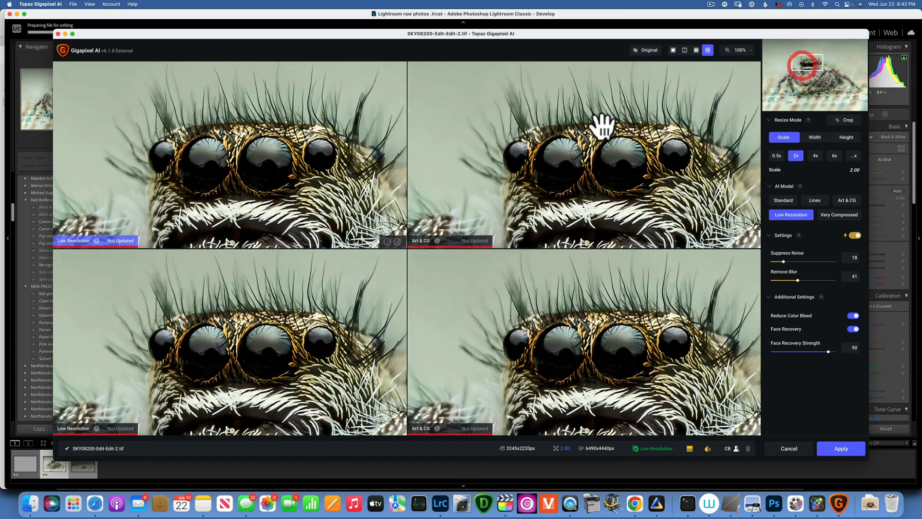
pyautogui.click(846, 200)
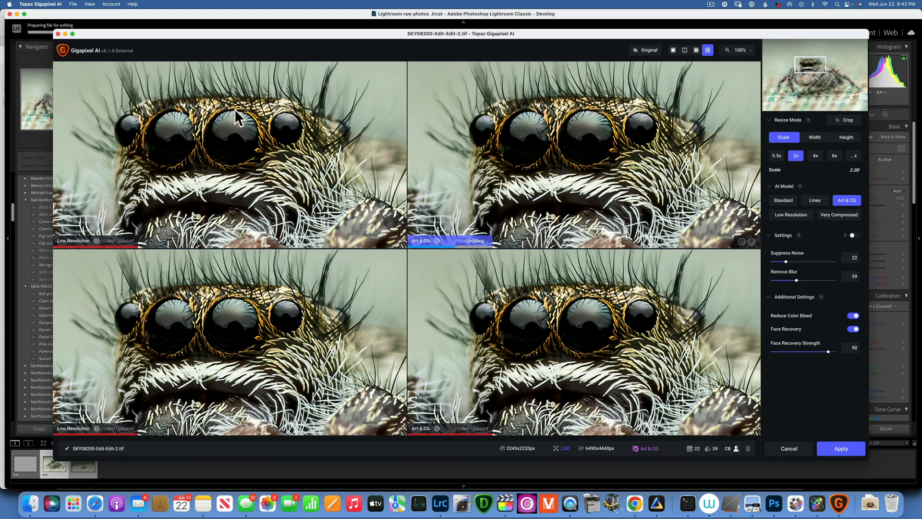
pyautogui.click(790, 214)
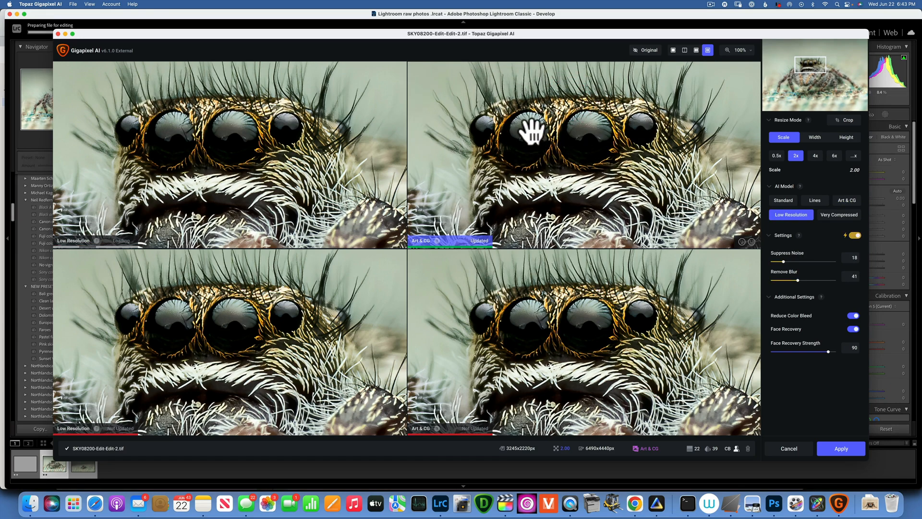
pyautogui.click(846, 200)
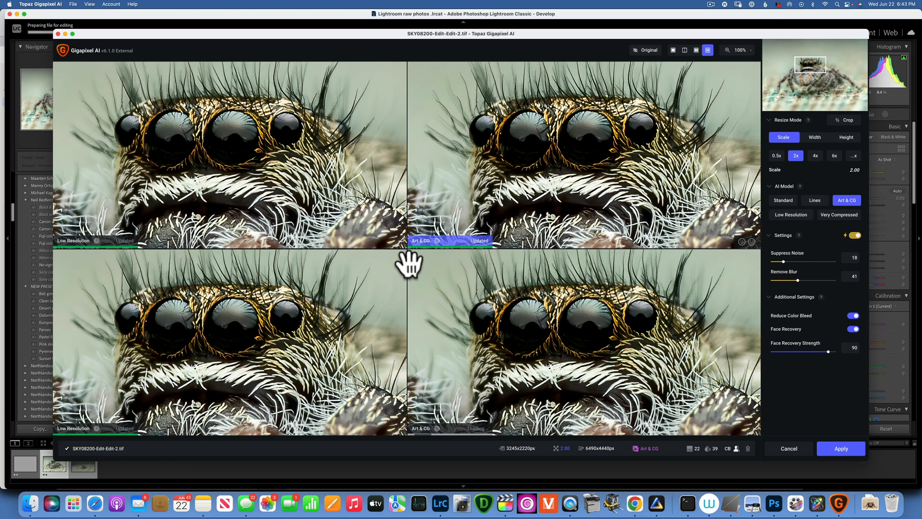
# - Adjust the model settings and alternate again between Low Resolution and Art & CG
pyautogui.click(852, 235)
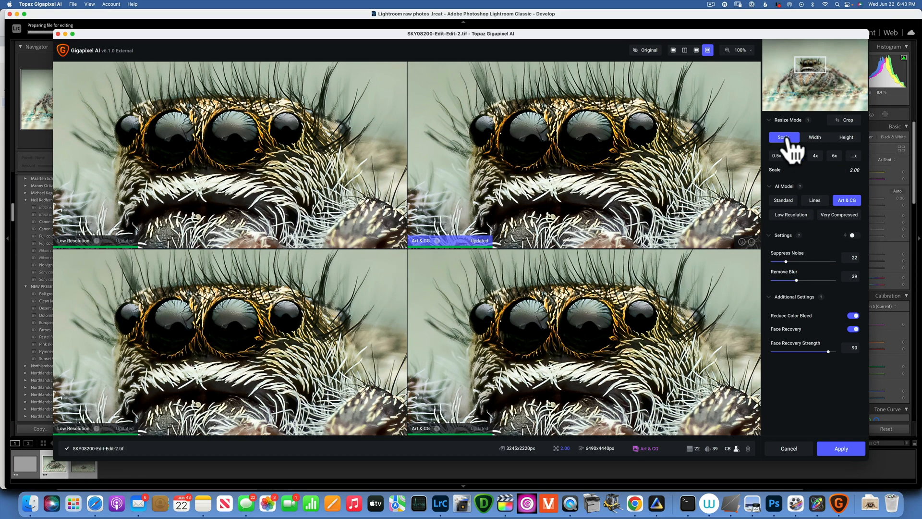
pyautogui.click(795, 156)
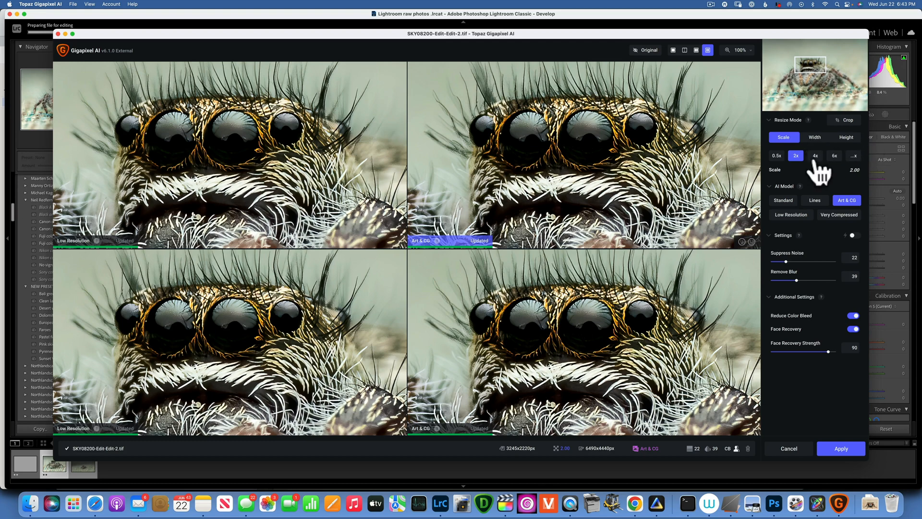
pyautogui.moveTo(788, 157)
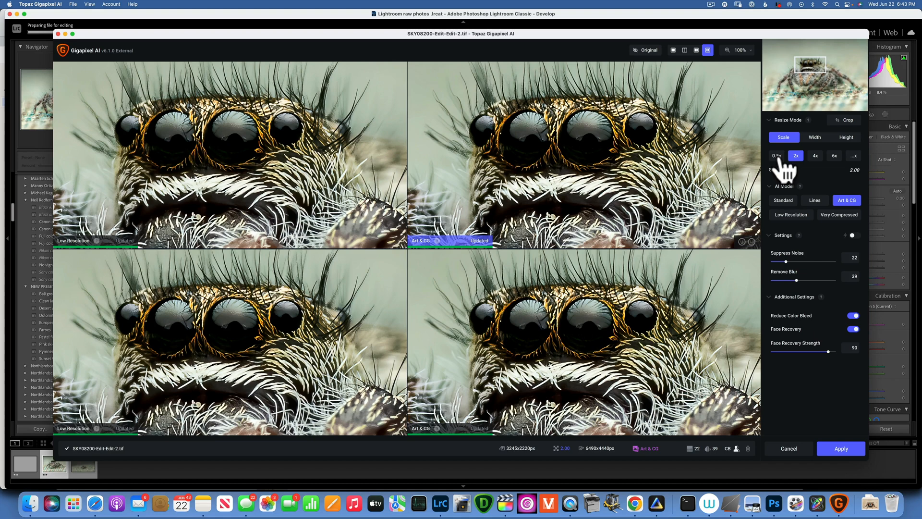
pyautogui.moveTo(826, 171)
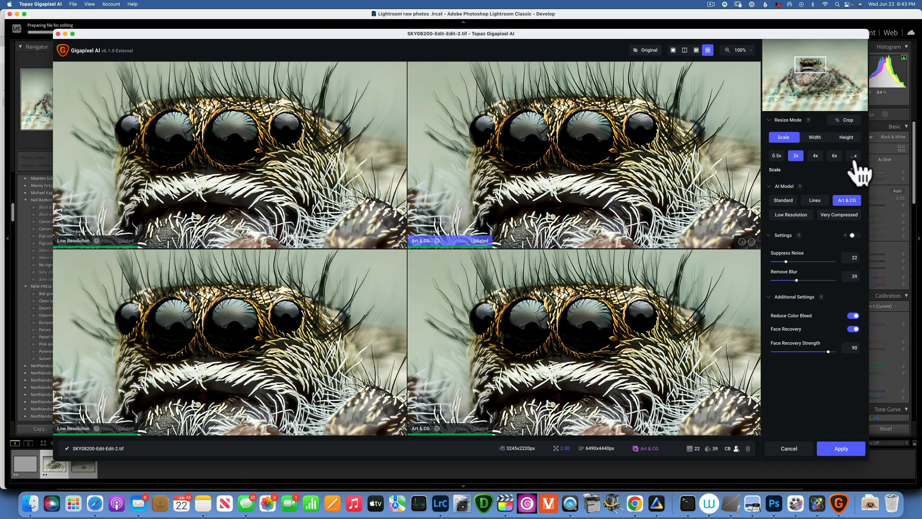
pyautogui.click(795, 156)
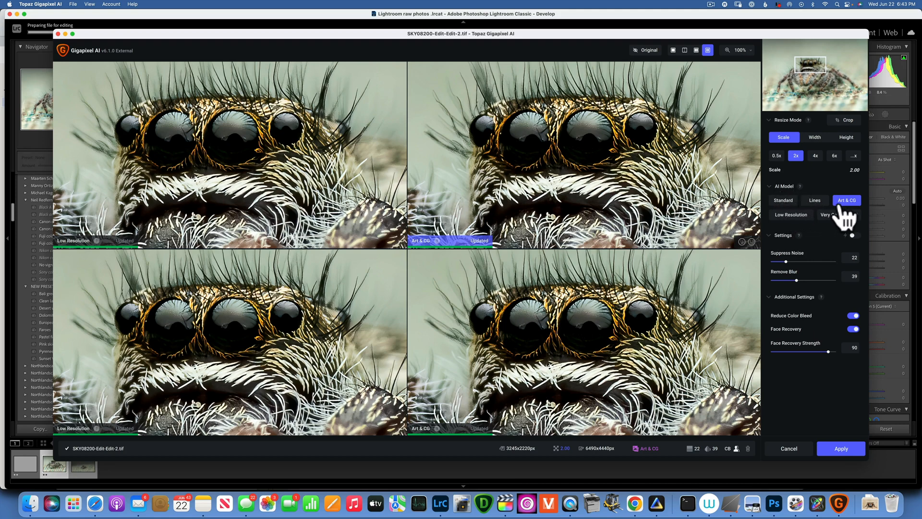
pyautogui.moveTo(790, 229)
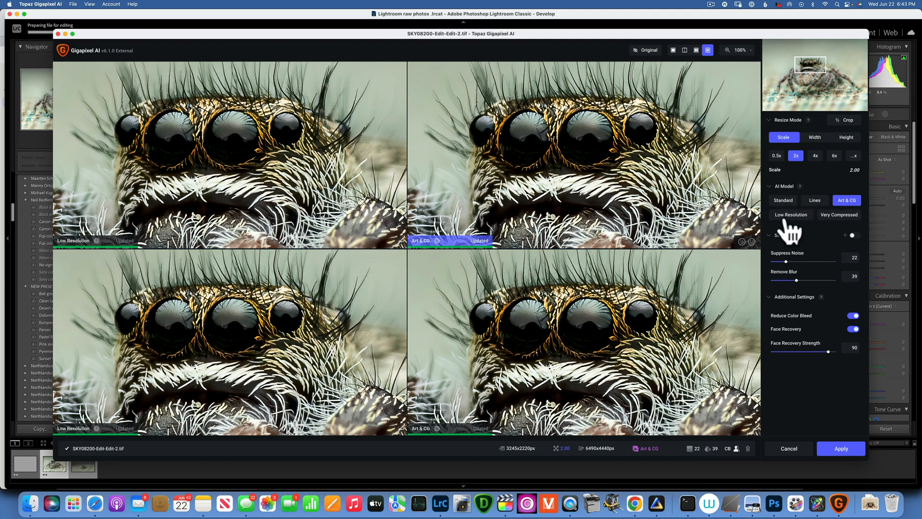
pyautogui.moveTo(843, 230)
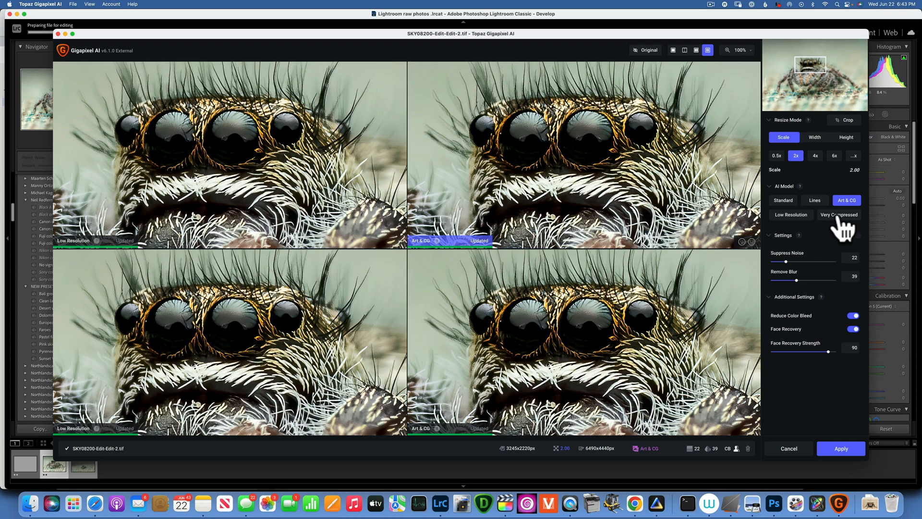
pyautogui.moveTo(676, 183)
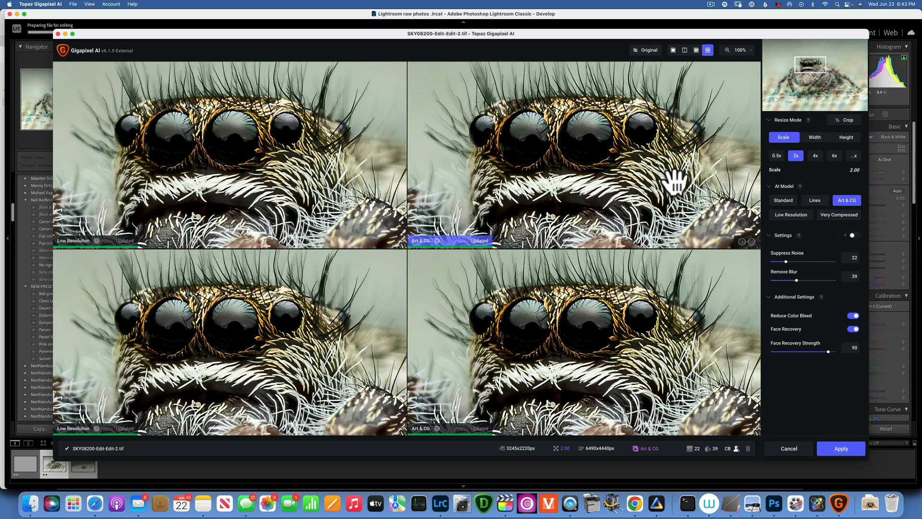
pyautogui.moveTo(864, 211)
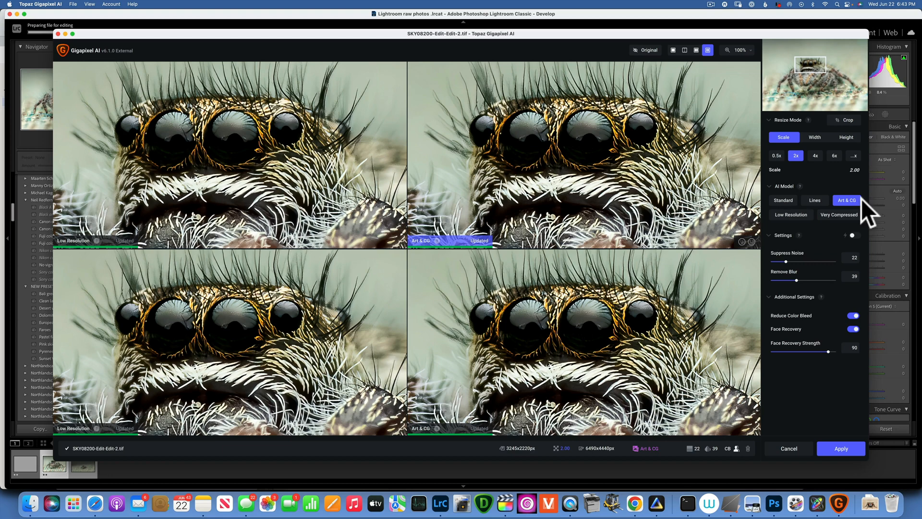
pyautogui.moveTo(610, 181)
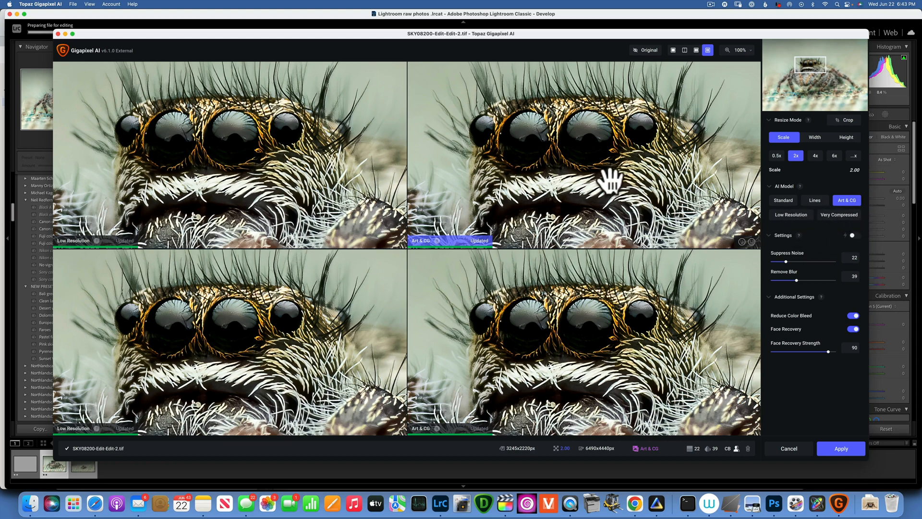
pyautogui.moveTo(429, 159)
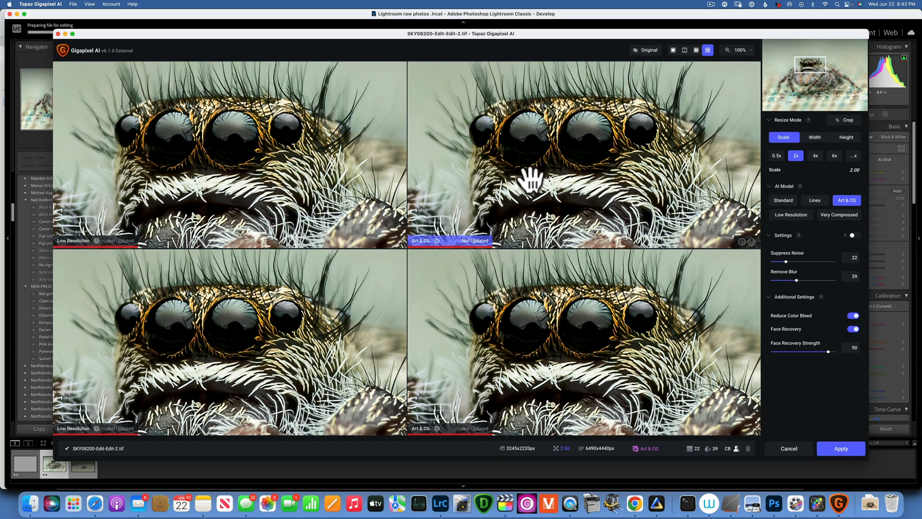
pyautogui.click(790, 214)
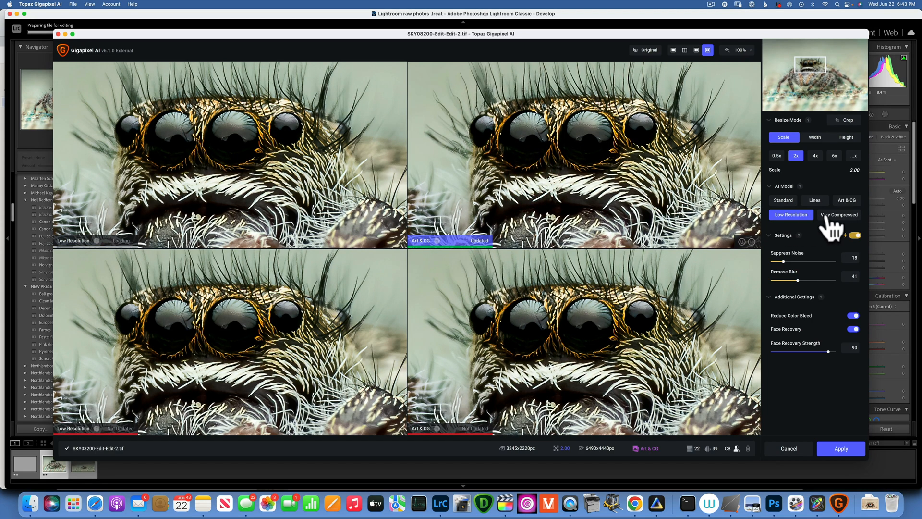
pyautogui.click(790, 214)
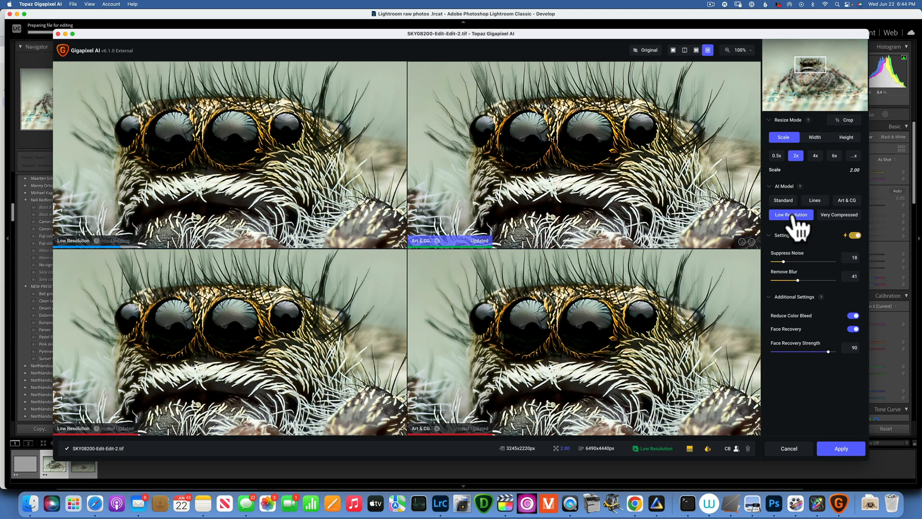
pyautogui.click(847, 200)
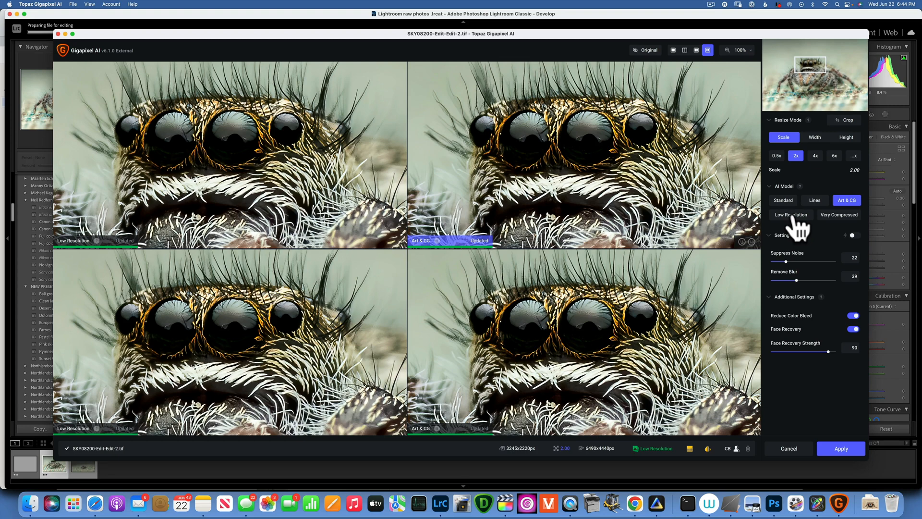
pyautogui.moveTo(806, 176)
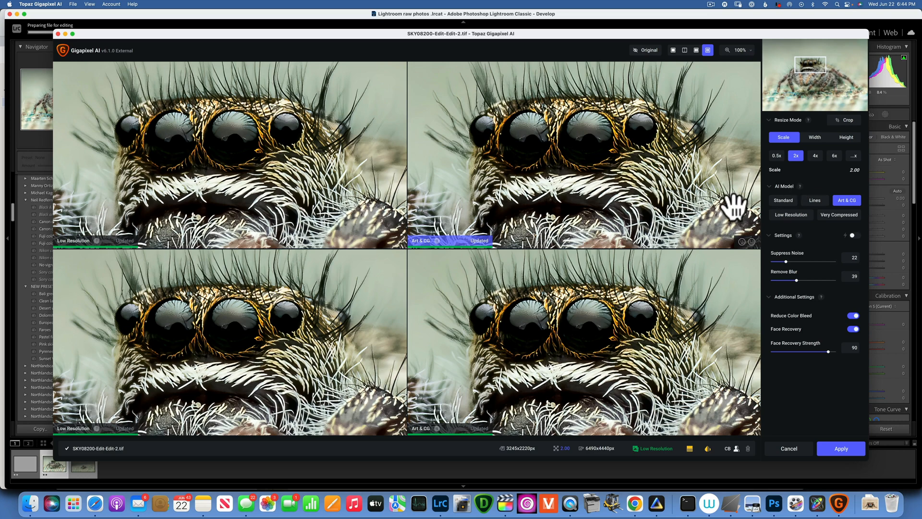
pyautogui.moveTo(806, 246)
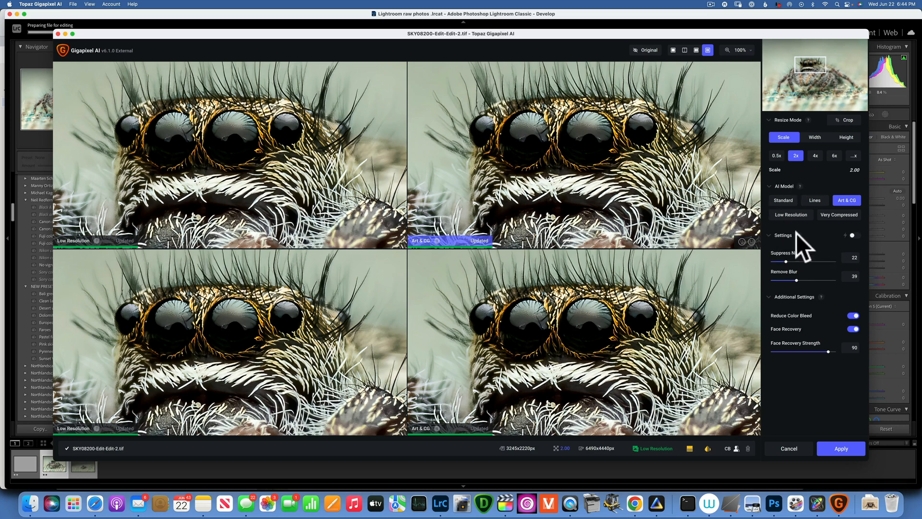
pyautogui.moveTo(790, 294)
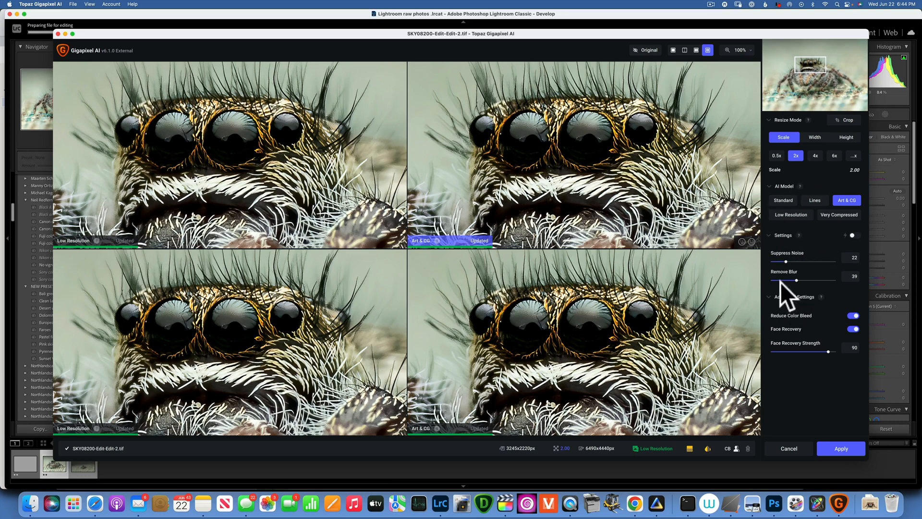
pyautogui.moveTo(790, 288)
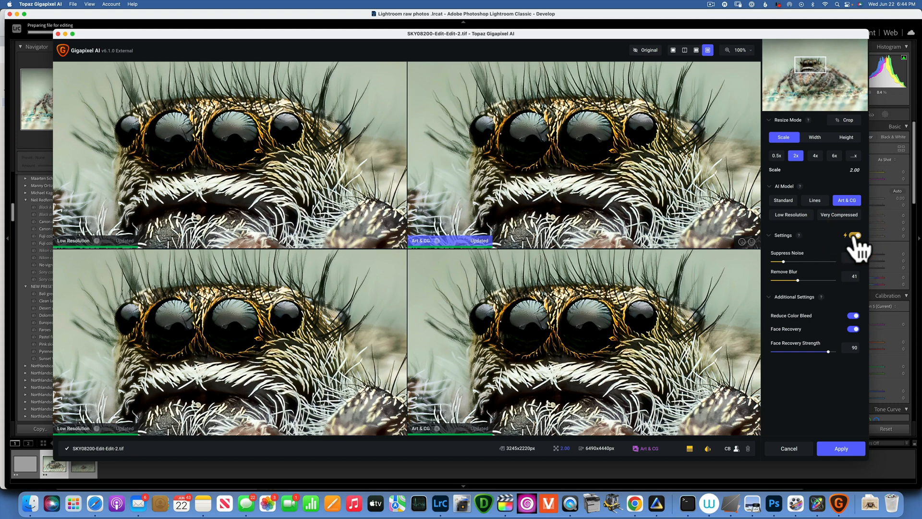
# - Enable automatic noise and blur values, keeping Reduce Color Bleed and Face Recovery on
pyautogui.click(852, 235)
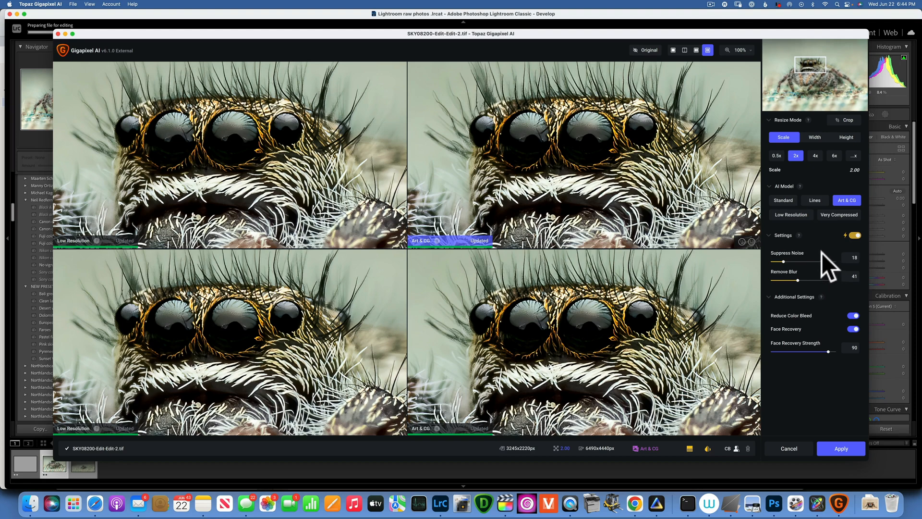
pyautogui.moveTo(871, 274)
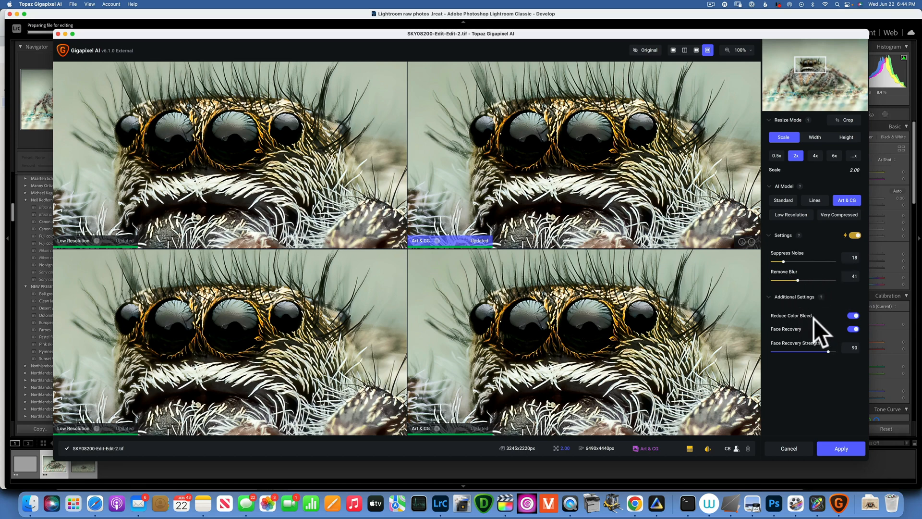
pyautogui.moveTo(810, 332)
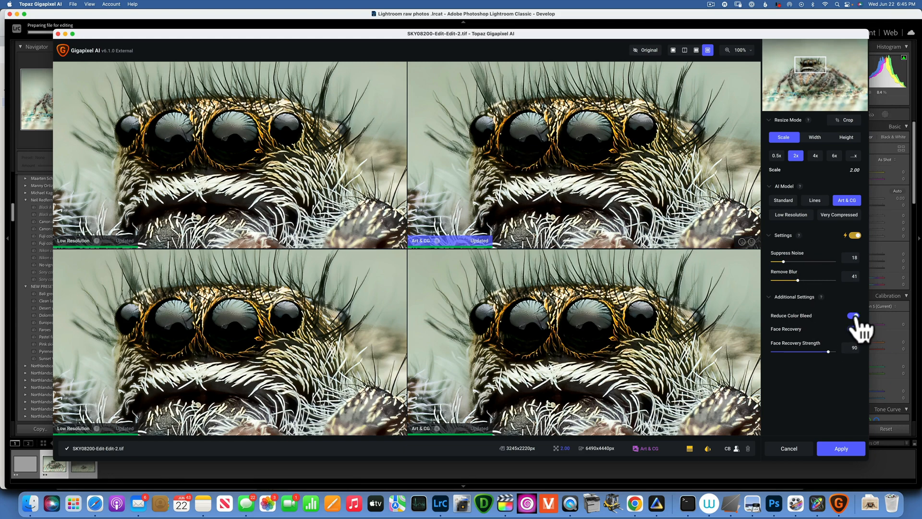
pyautogui.click(853, 329)
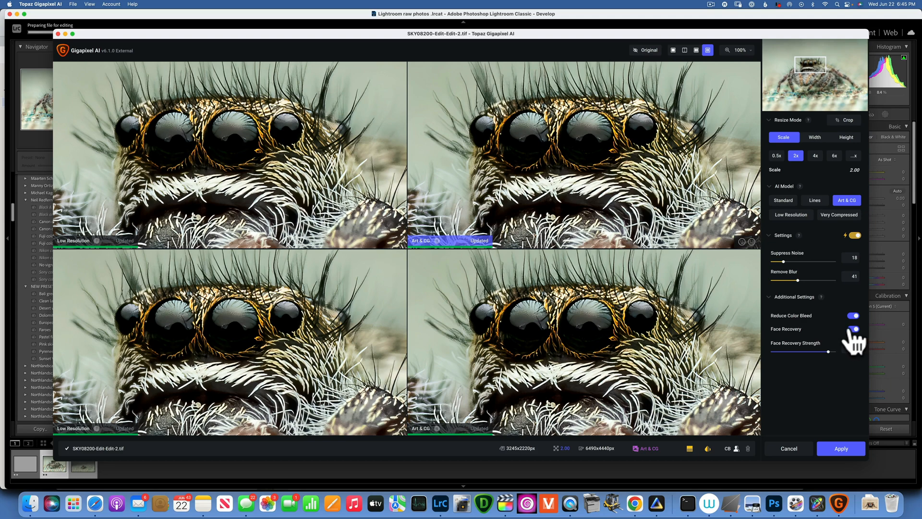
pyautogui.click(853, 328)
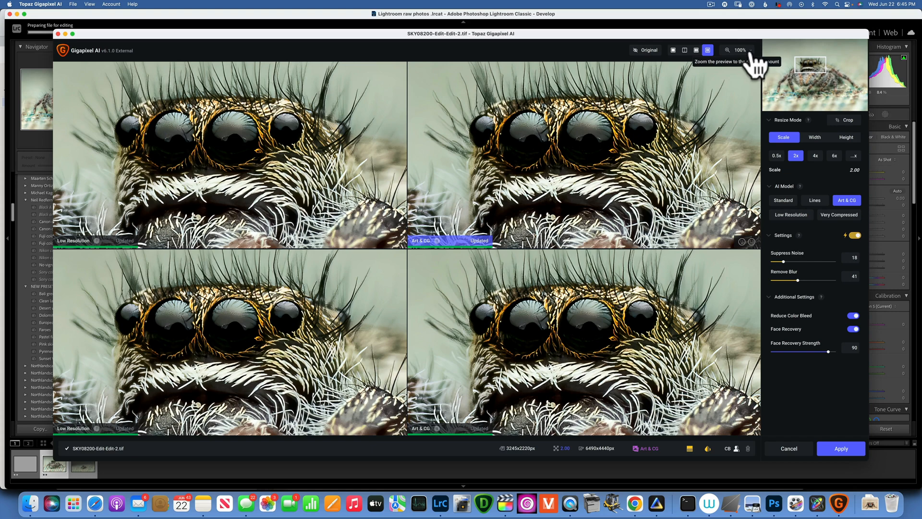
# - Change the preview zoom and try the Art & CG, Low Resolution, Standard and Very Compressed models
pyautogui.click(739, 50)
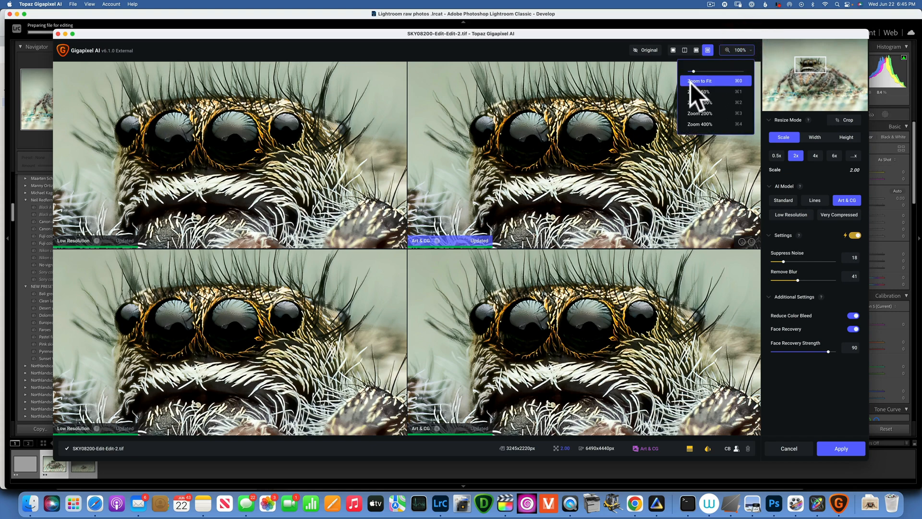
pyautogui.moveTo(717, 112)
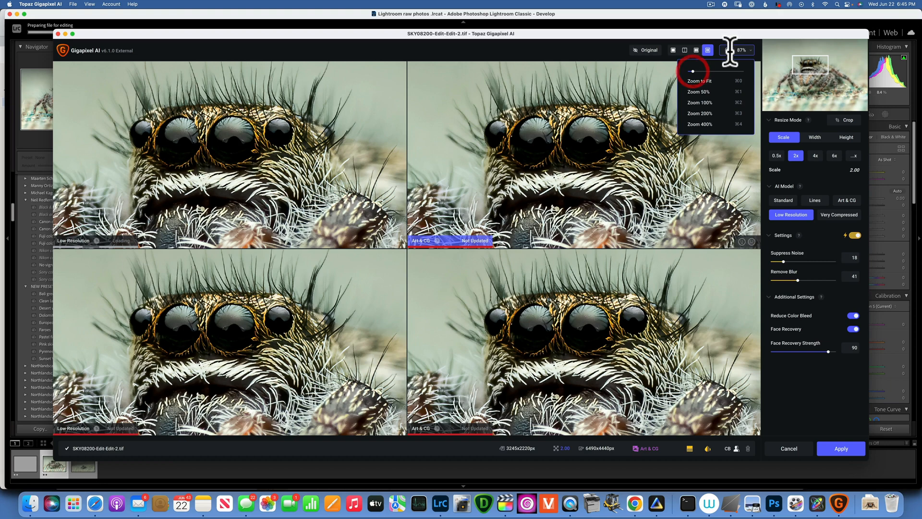
pyautogui.click(846, 200)
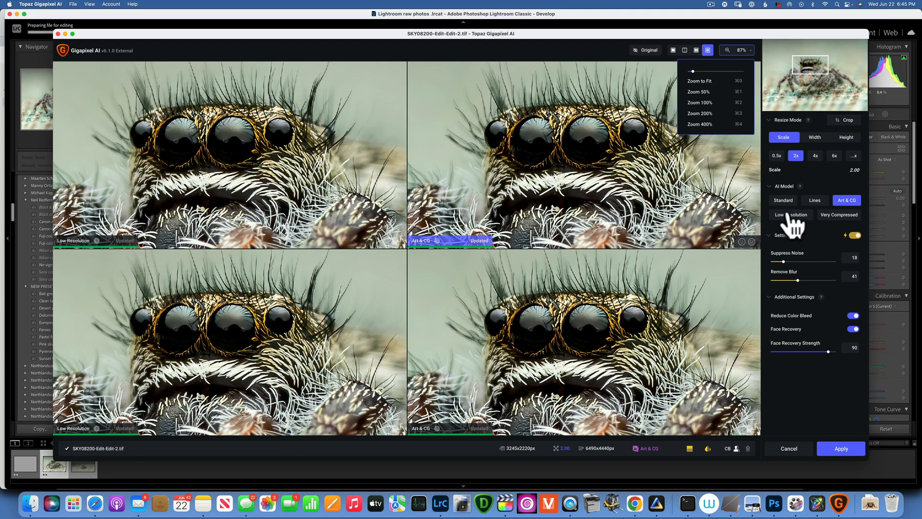
pyautogui.click(790, 214)
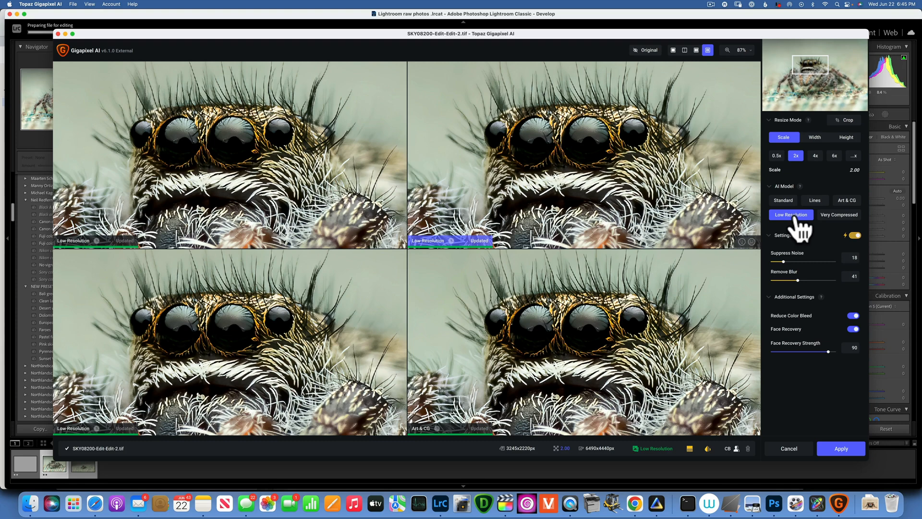
pyautogui.moveTo(621, 167)
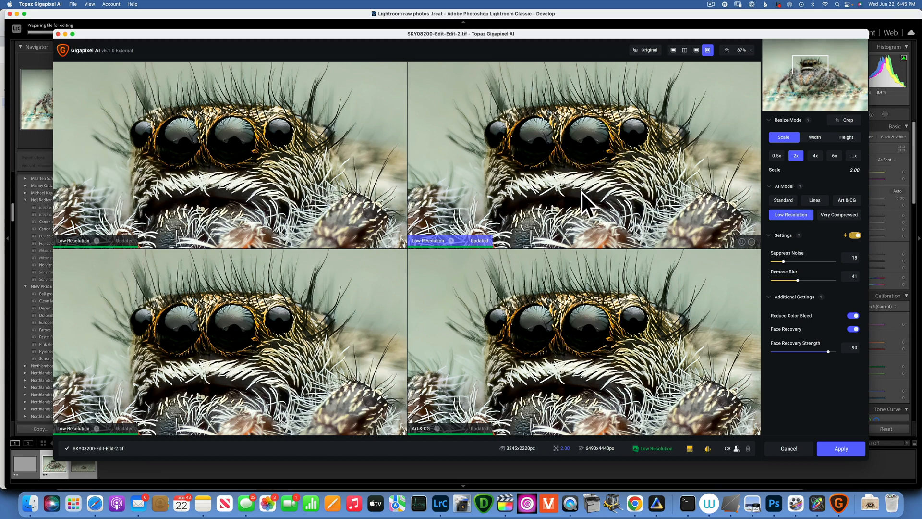
pyautogui.click(781, 200)
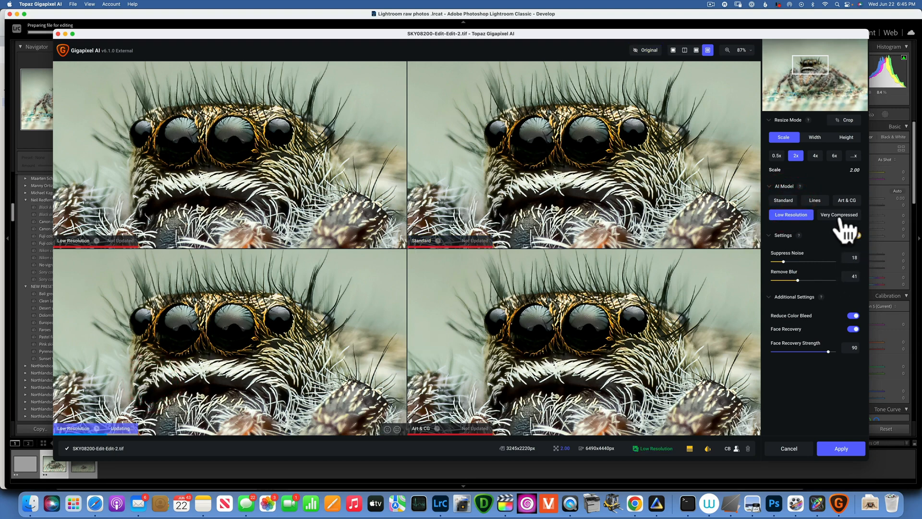
pyautogui.click(839, 214)
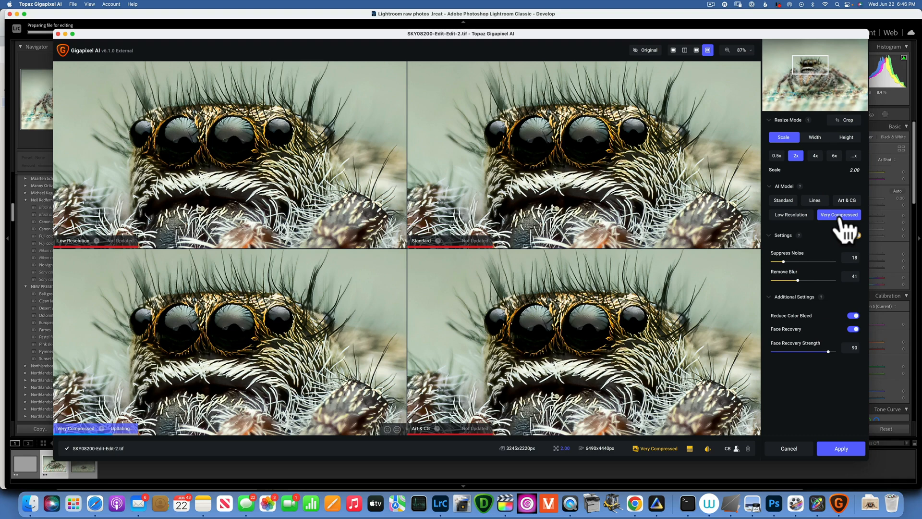
# - Cycle Standard and Very Compressed once more and settle on Low Resolution for the 2x enlargement
pyautogui.click(790, 214)
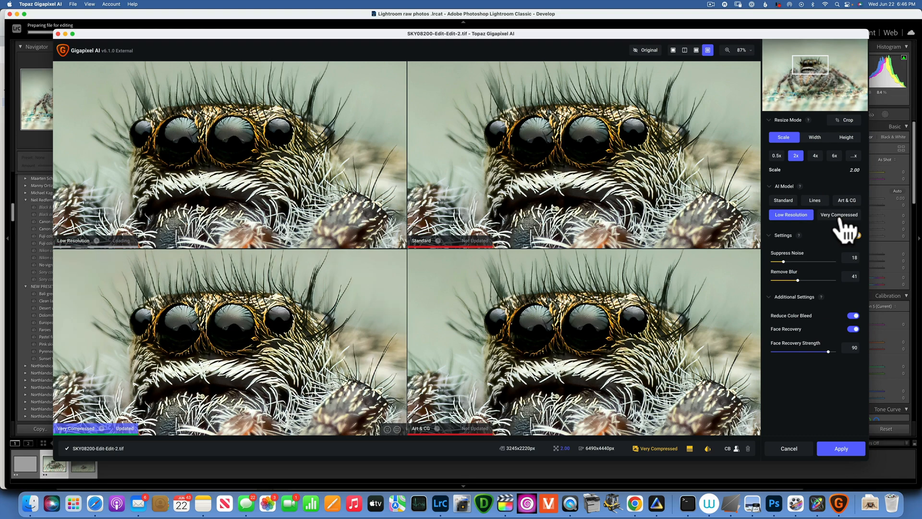
pyautogui.click(783, 200)
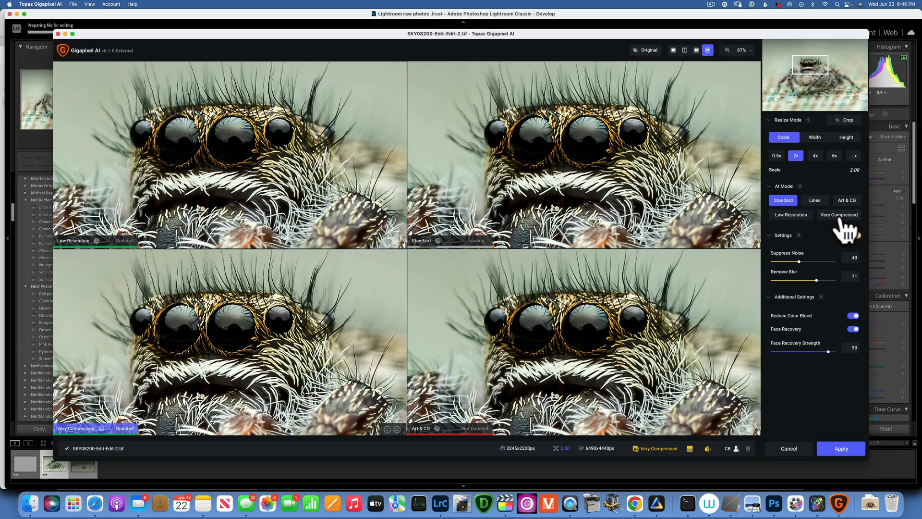
pyautogui.click(839, 214)
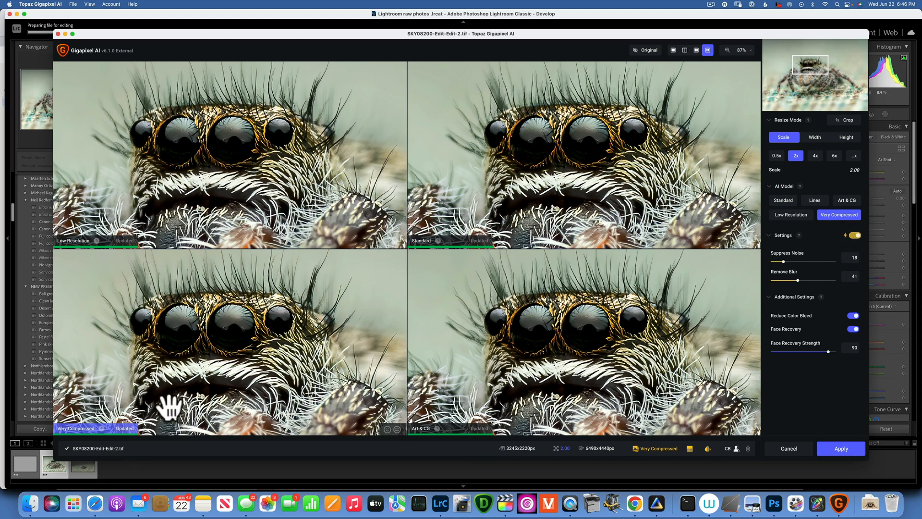
pyautogui.moveTo(302, 368)
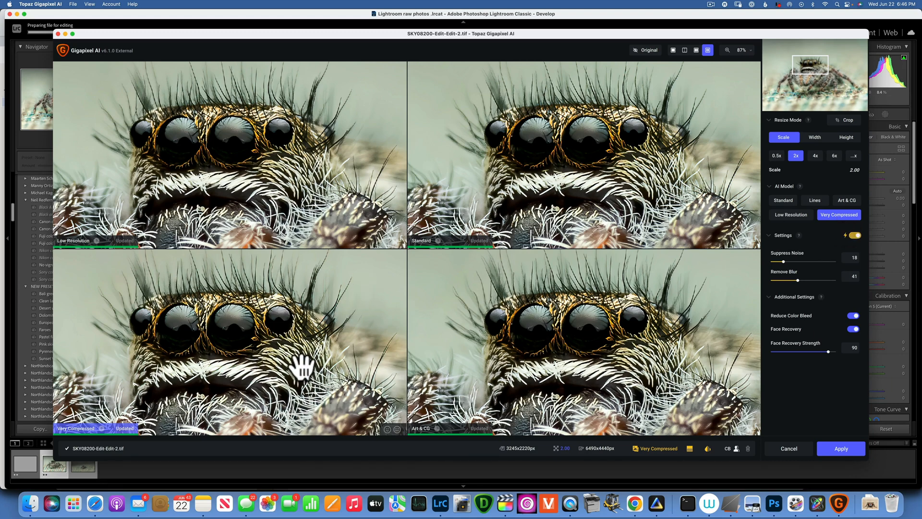
pyautogui.moveTo(250, 136)
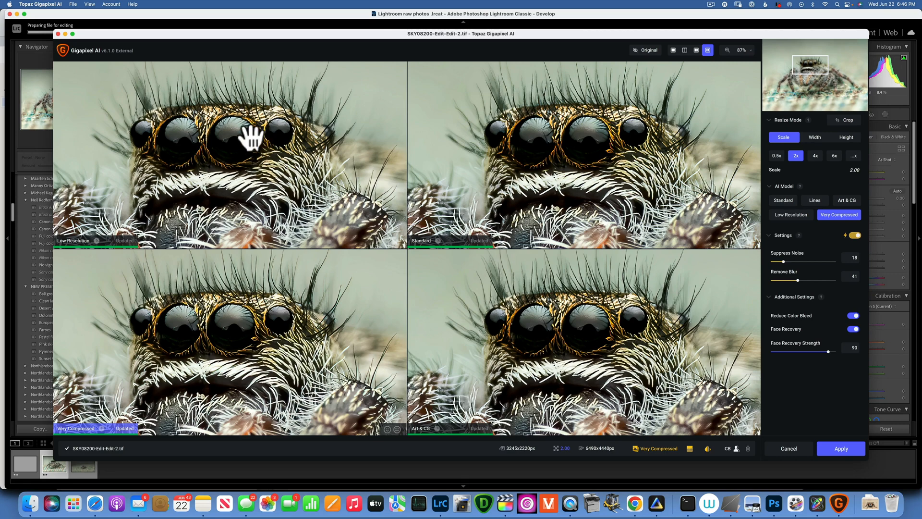
pyautogui.moveTo(547, 213)
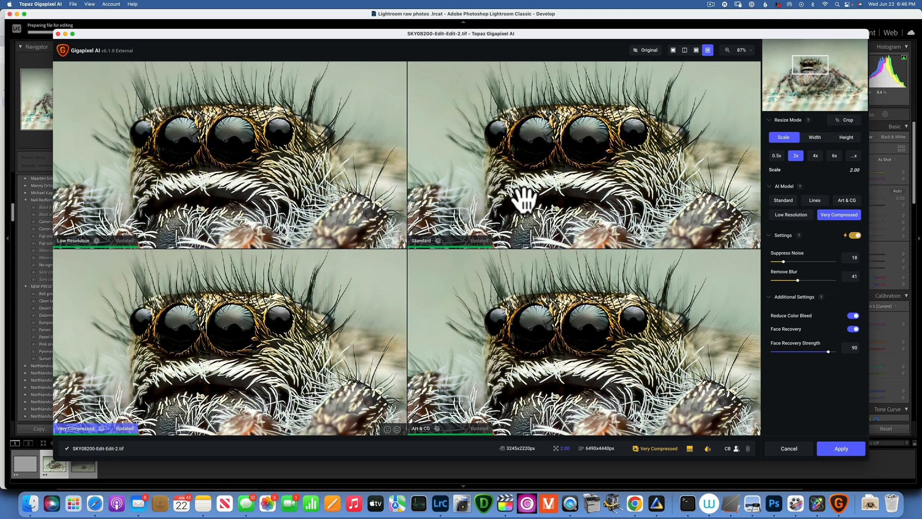
pyautogui.moveTo(265, 180)
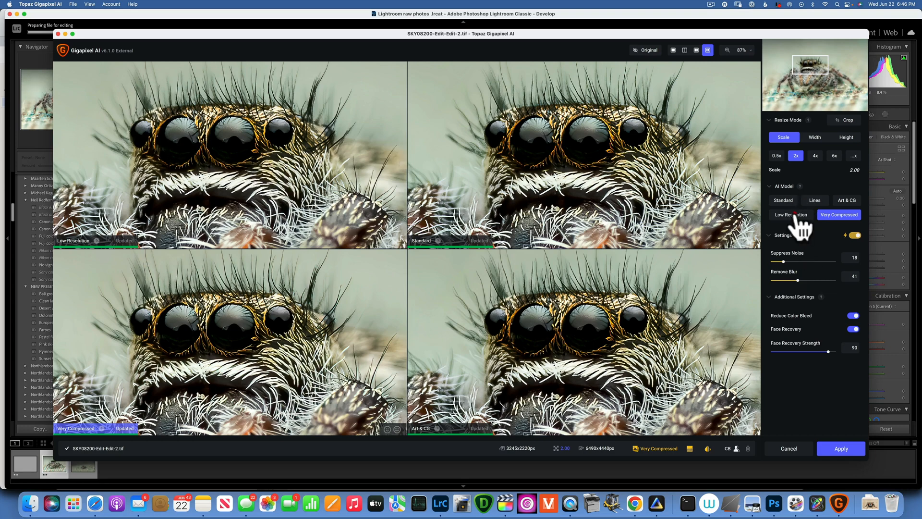
pyautogui.click(791, 214)
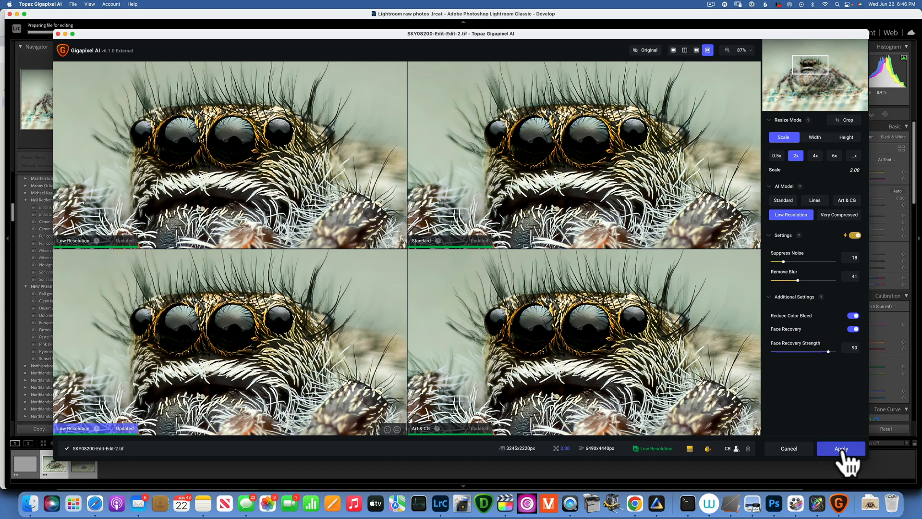
# - Apply the upscale, return to the Lightroom Library and select the new TIFF
pyautogui.click(840, 448)
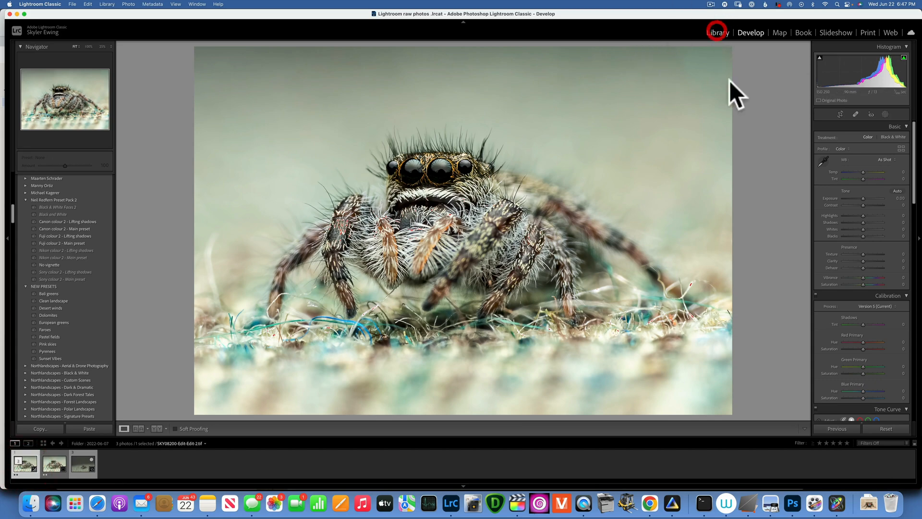
pyautogui.click(716, 32)
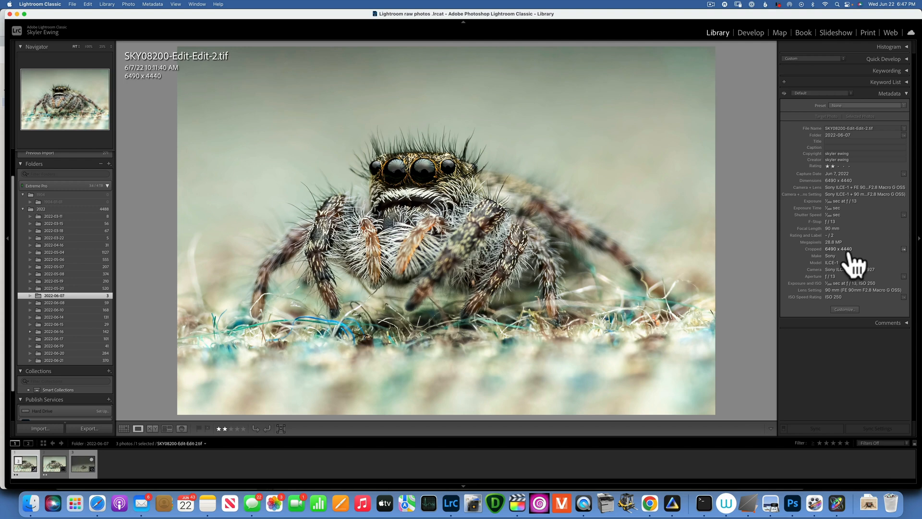
pyautogui.click(54, 464)
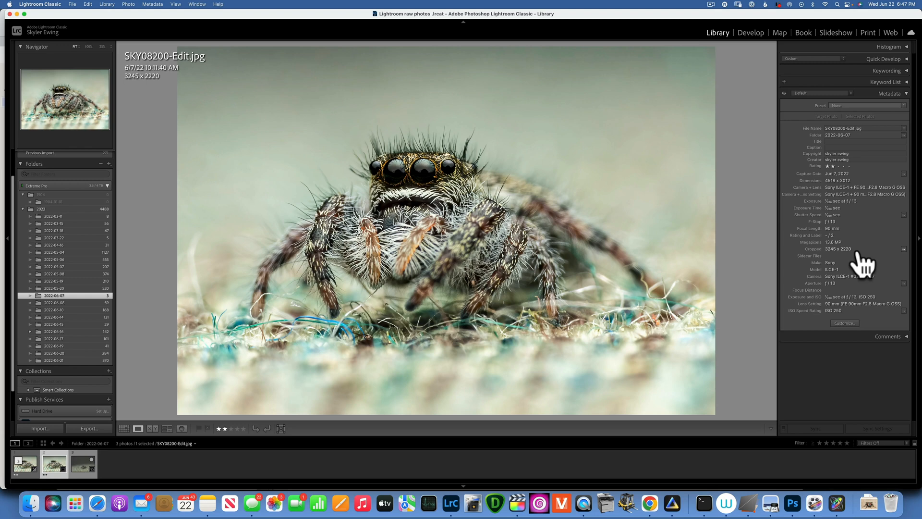
# - Compare the 6490 x 4440 TIFF's dimensions against the smaller originals in the filmstrip
pyautogui.click(83, 464)
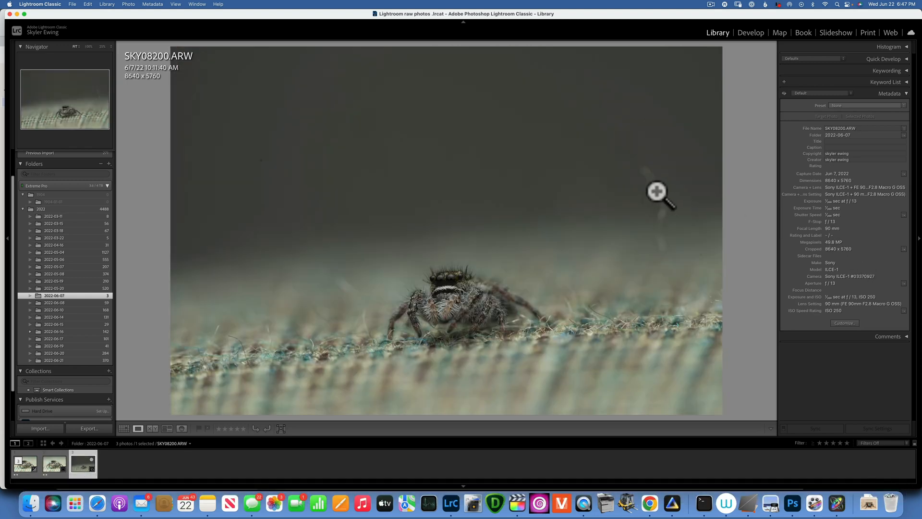
pyautogui.moveTo(468, 222)
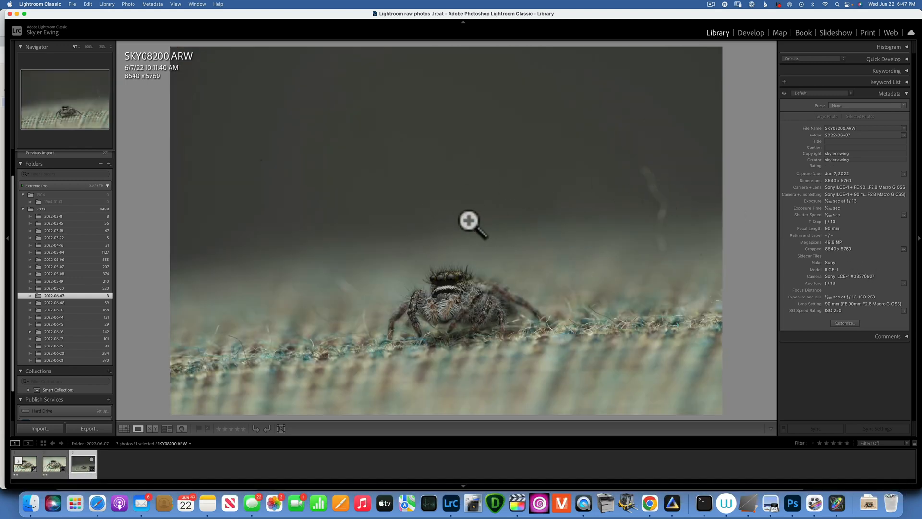
pyautogui.click(469, 222)
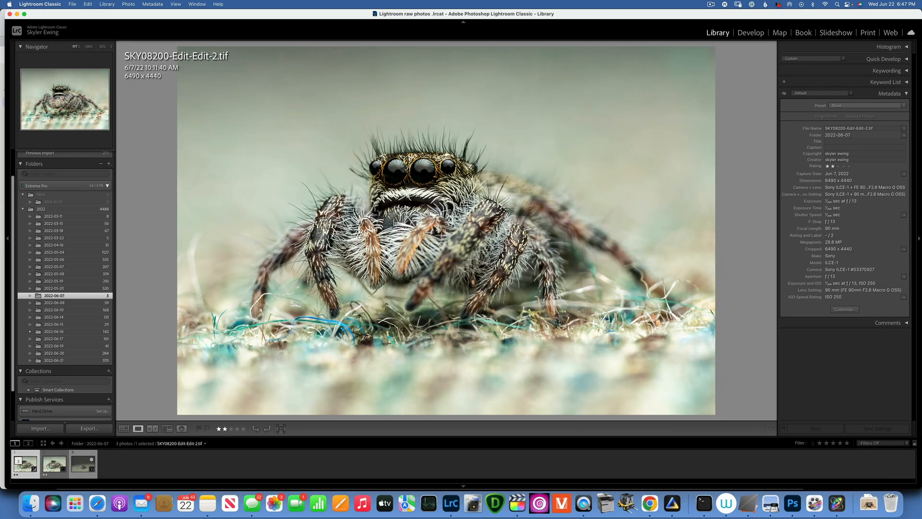
pyautogui.click(53, 464)
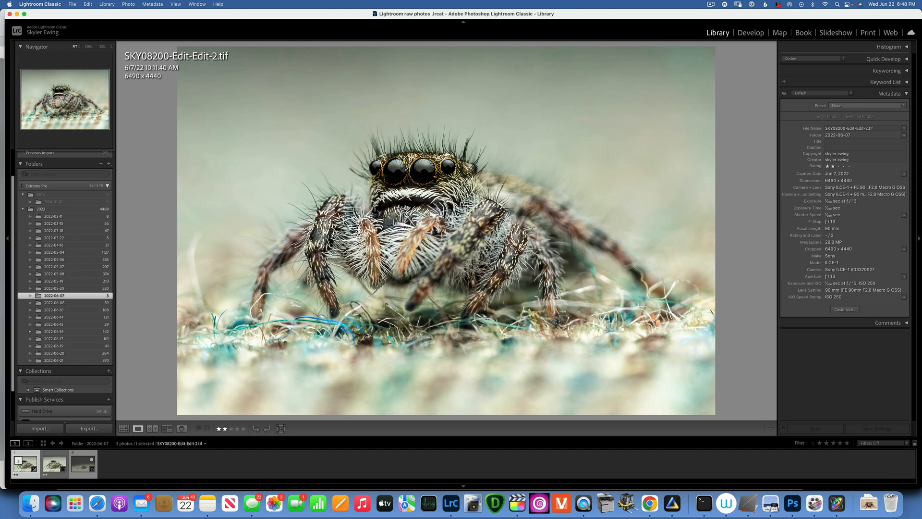
# - Launch Canon Print Studio Pro from Plug-in Extras with the upscaled spider photo
pyautogui.click(72, 4)
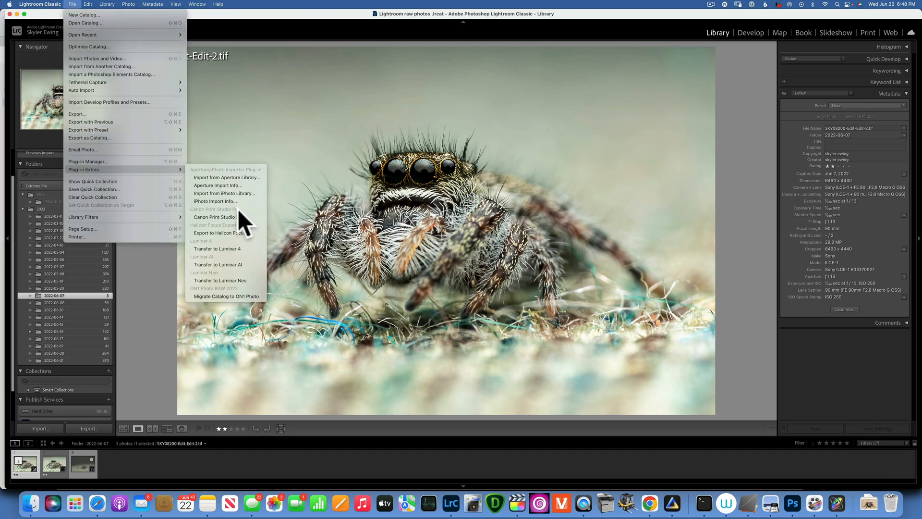
pyautogui.moveTo(227, 216)
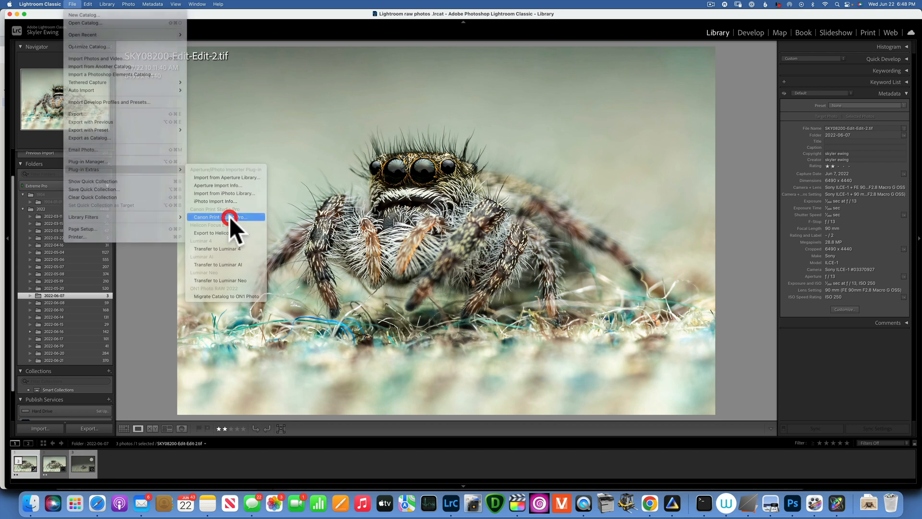
pyautogui.click(221, 216)
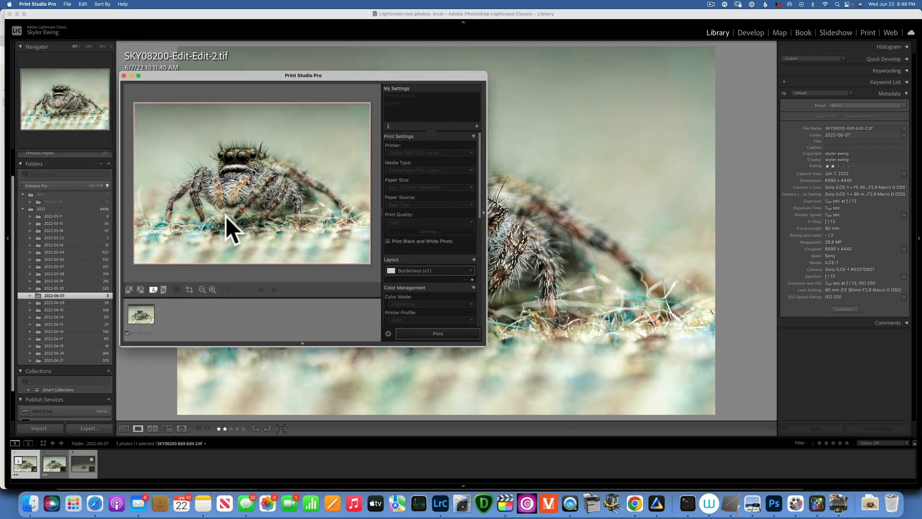
pyautogui.click(430, 153)
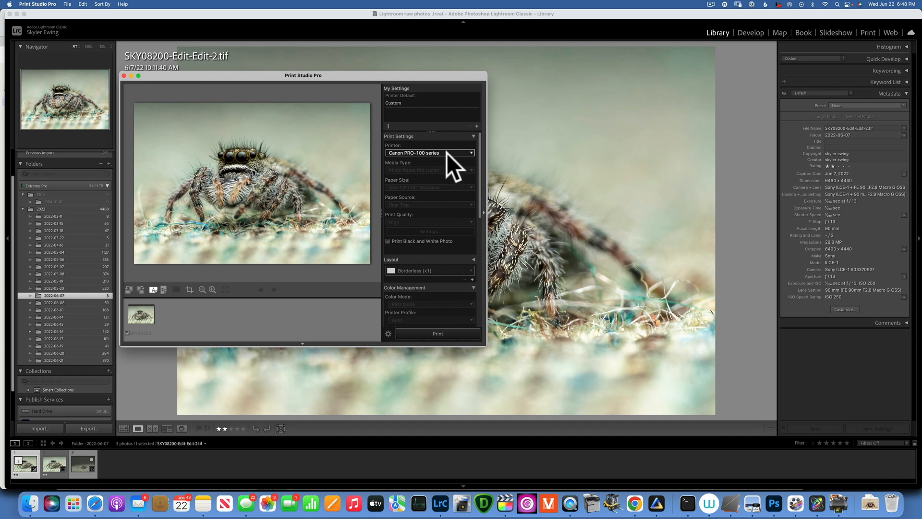
# - Print on the Canon PRO-100 at A3+ 13x19 on Photo Paper Pro Luster
pyautogui.click(429, 170)
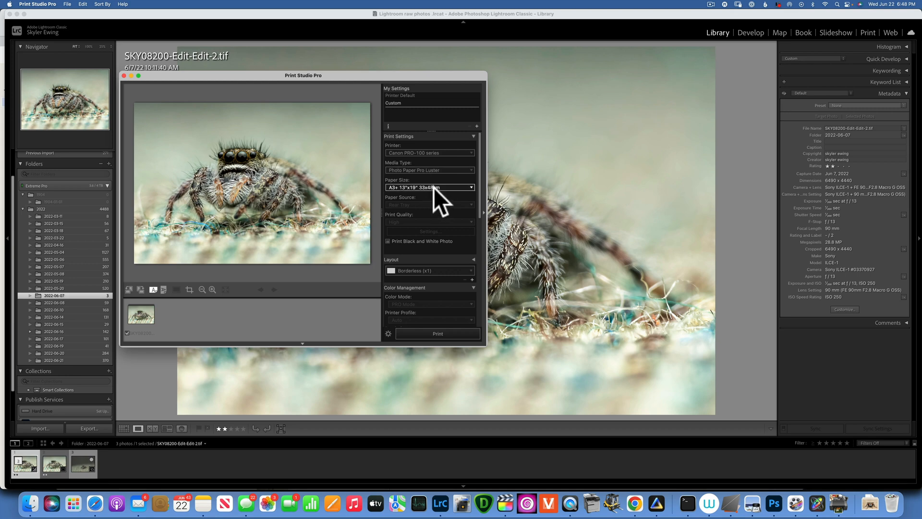
pyautogui.click(429, 203)
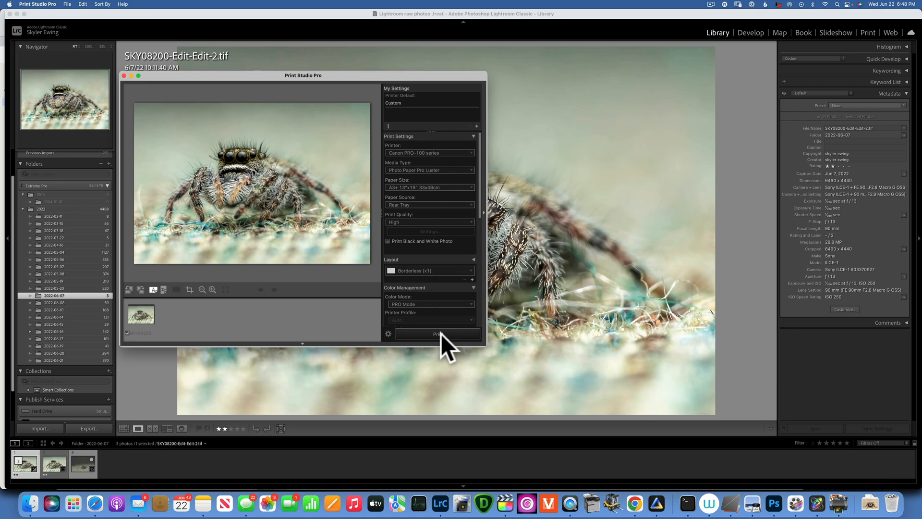
pyautogui.click(438, 333)
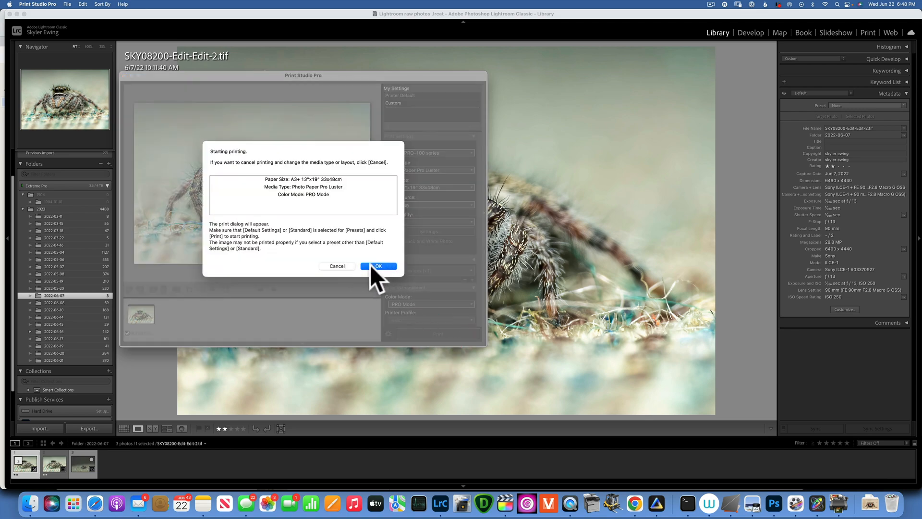